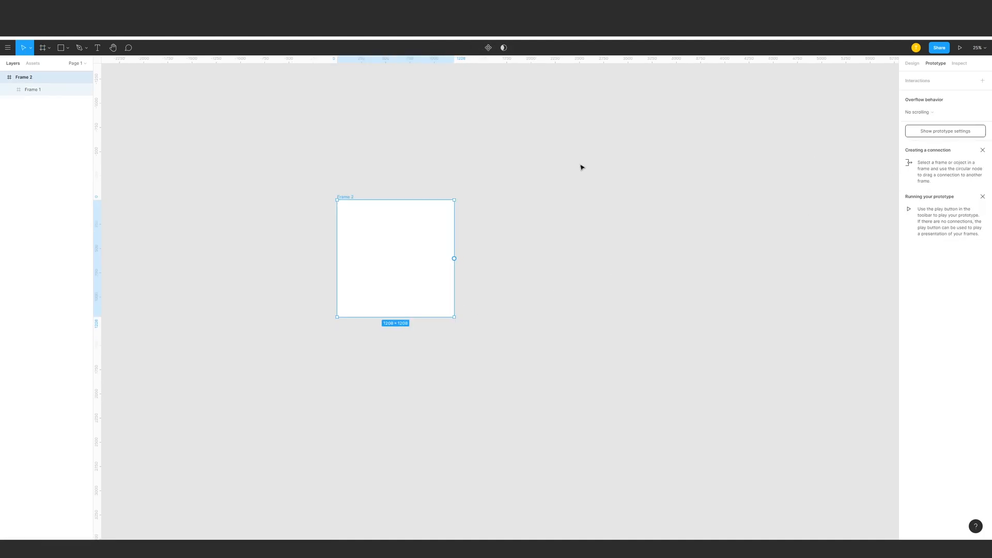
Set Frame 2's height to 1024 to match its width, making it a 1024 × 1024 square.
click(912, 63)
text(1024)
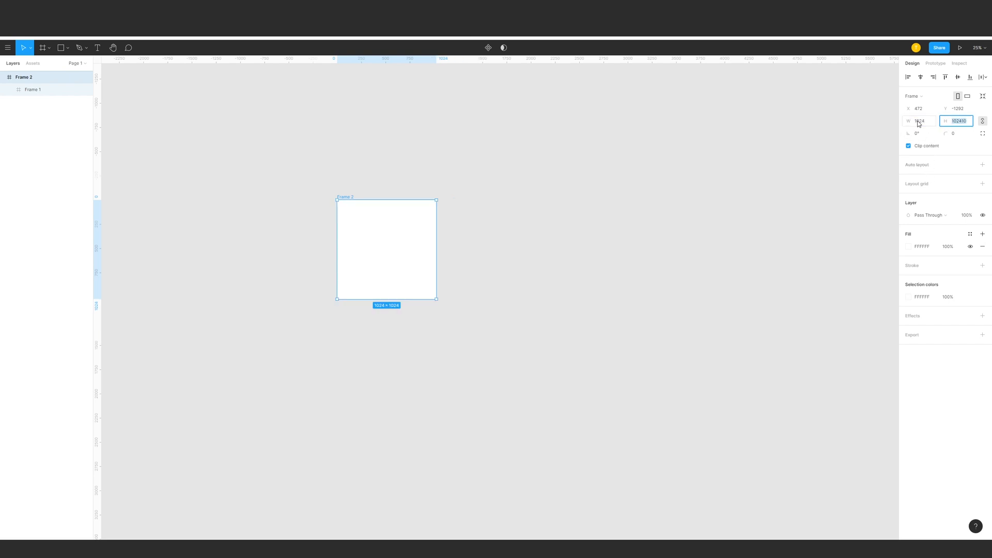
click(659, 282)
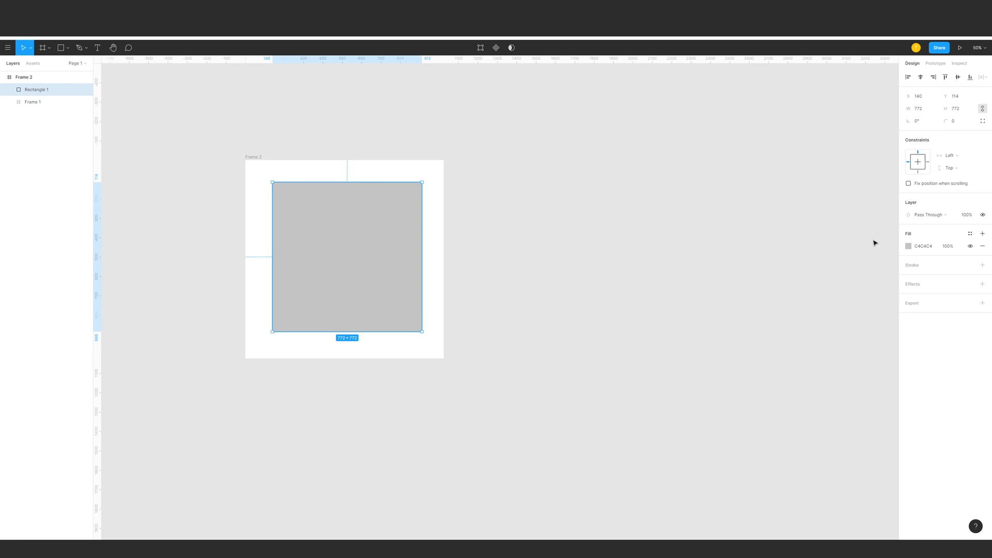
Set the square's fill colour to pure red FF0000.
click(909, 246)
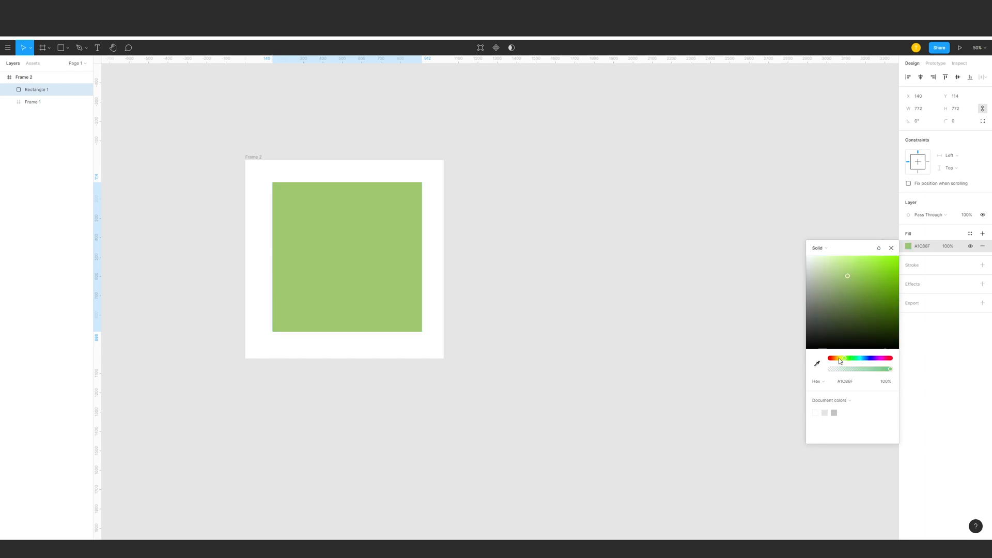
click(830, 358)
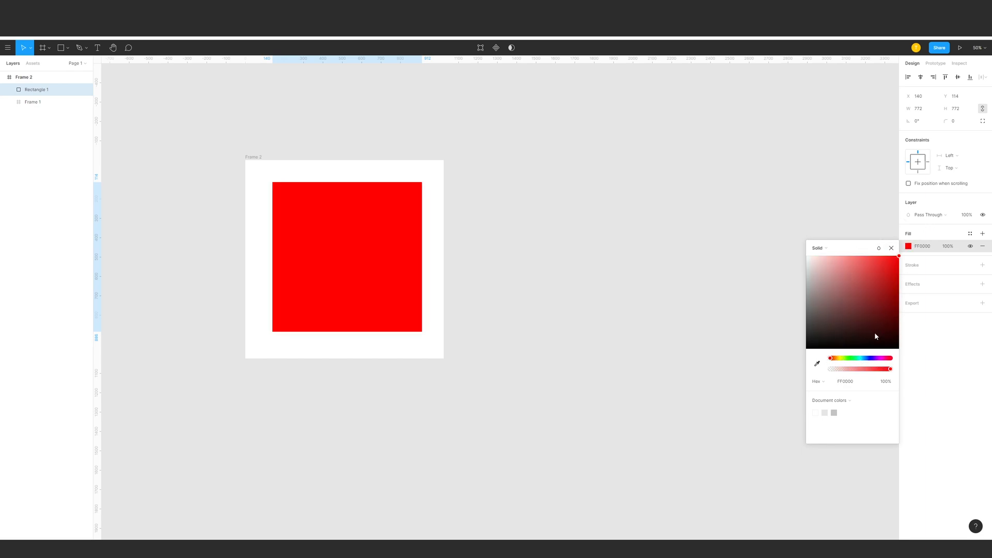
click(538, 229)
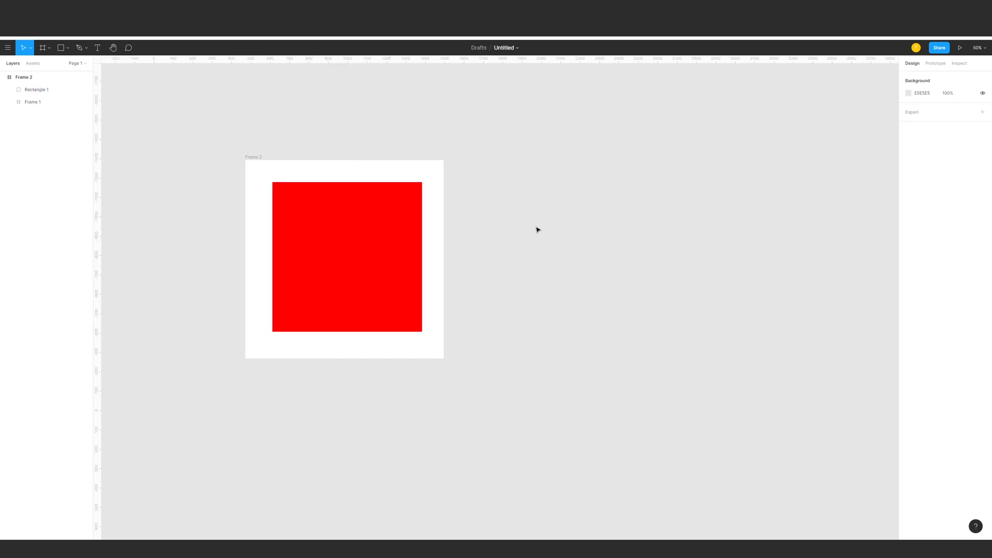
Change the red fill to an angular gradient and edit its colour stop toward white.
click(348, 256)
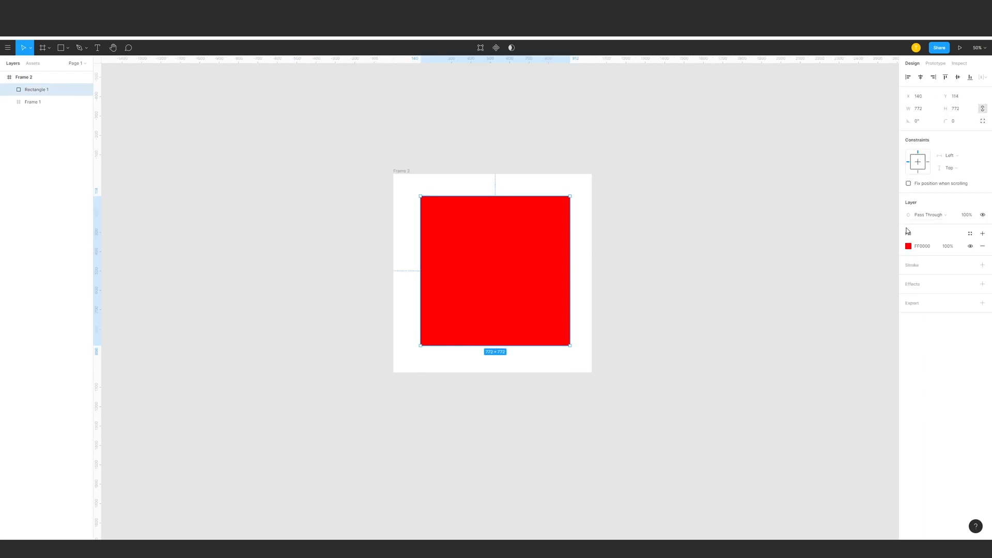
click(908, 246)
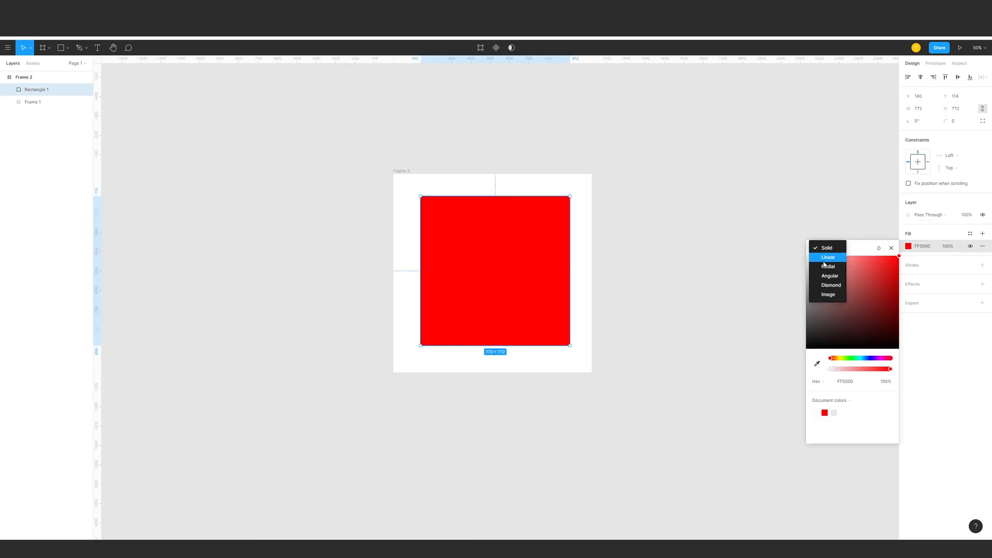
click(830, 276)
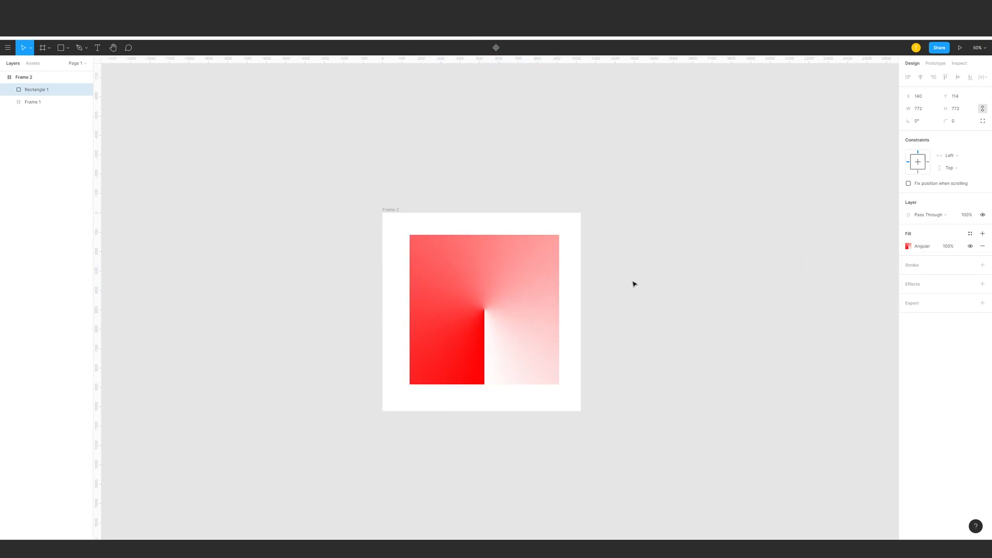
click(483, 309)
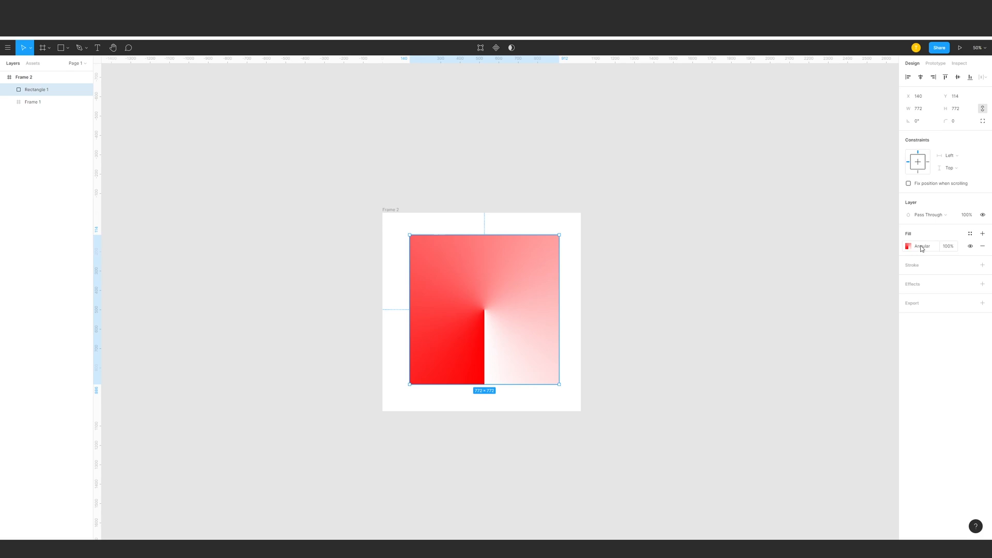
click(908, 246)
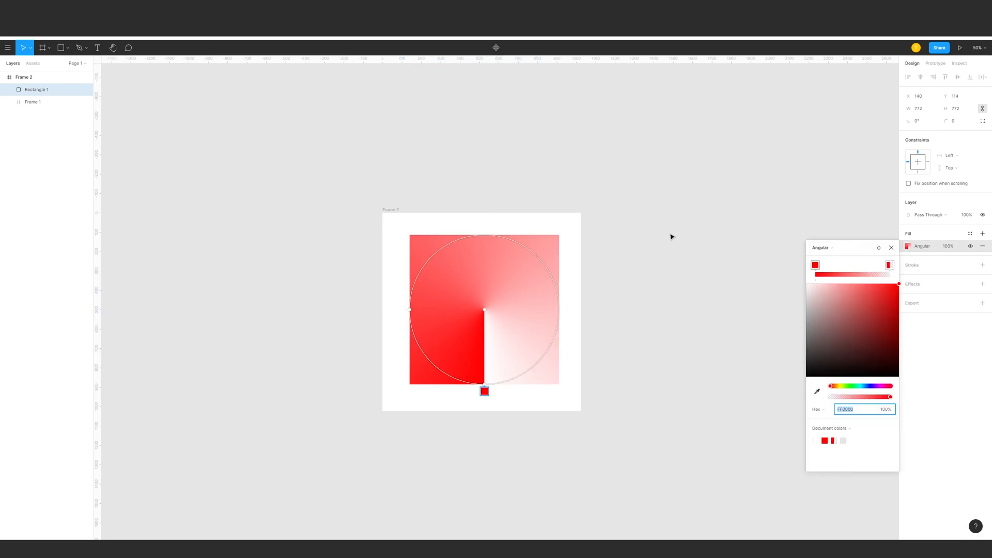
click(823, 247)
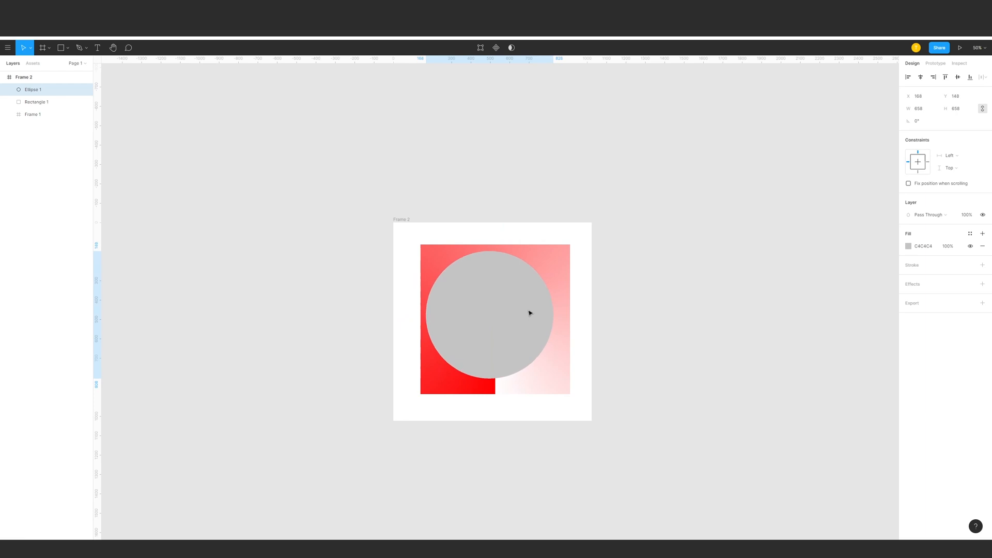
Colour the circle blue 001AFF, paste a smaller copy and fill it white.
click(909, 246)
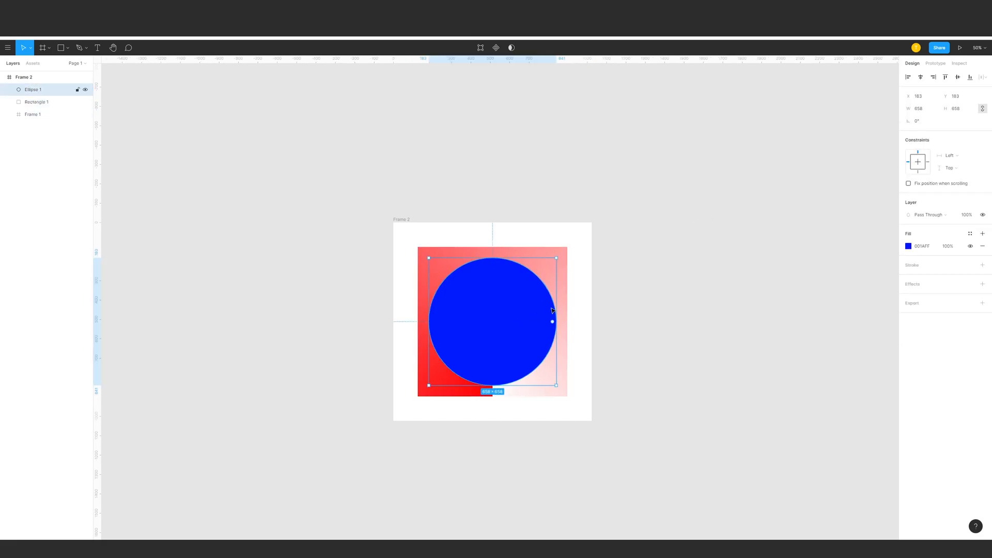
key(ctrl+v)
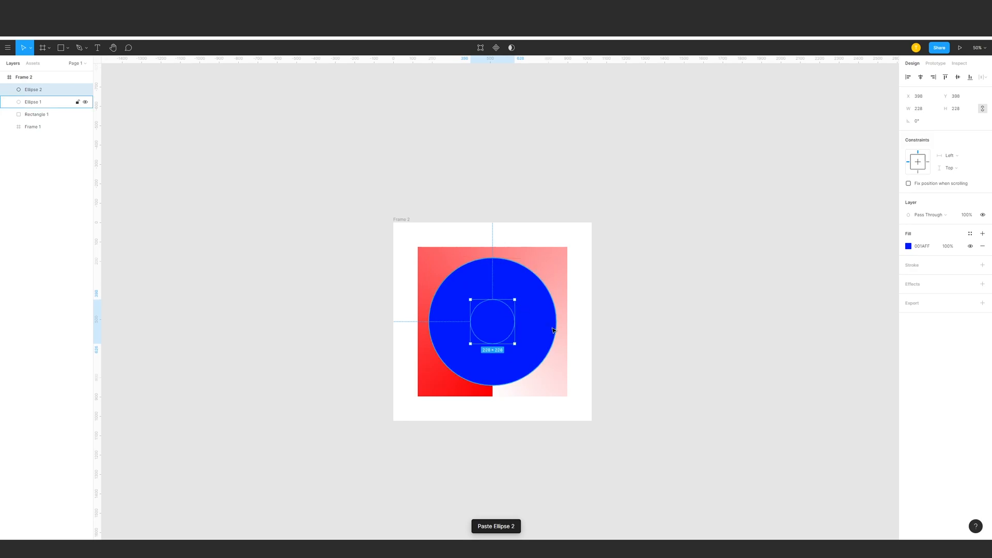
mouse_move(514, 303)
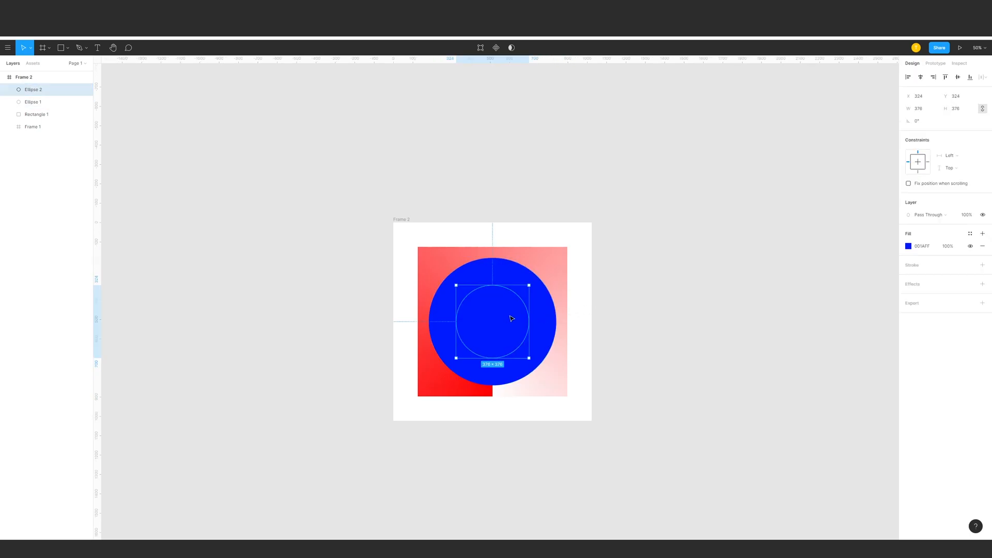
click(909, 246)
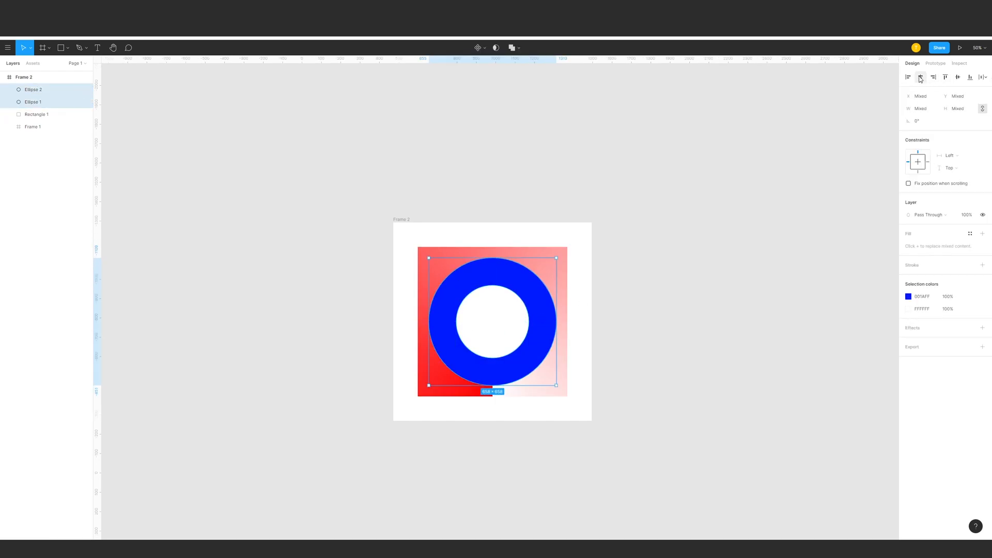
mouse_move(517, 55)
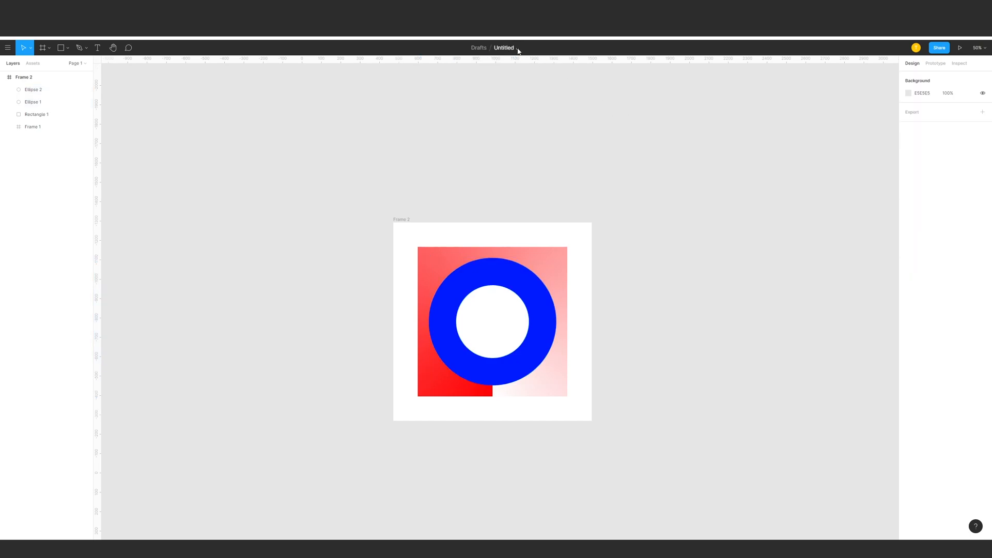
Subtract the inner circle from the blue one to form a ring showing the gradient.
click(33, 89)
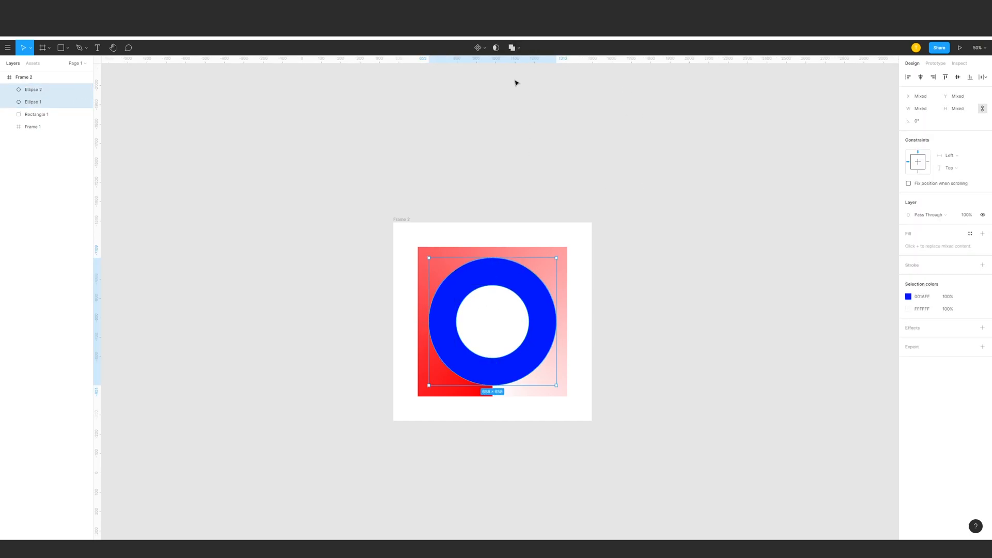
click(512, 48)
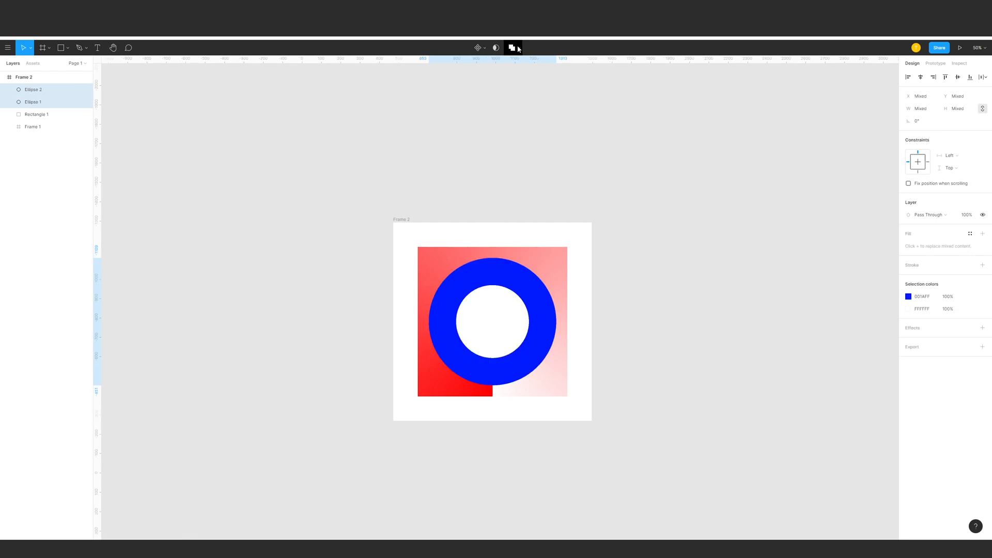
click(512, 48)
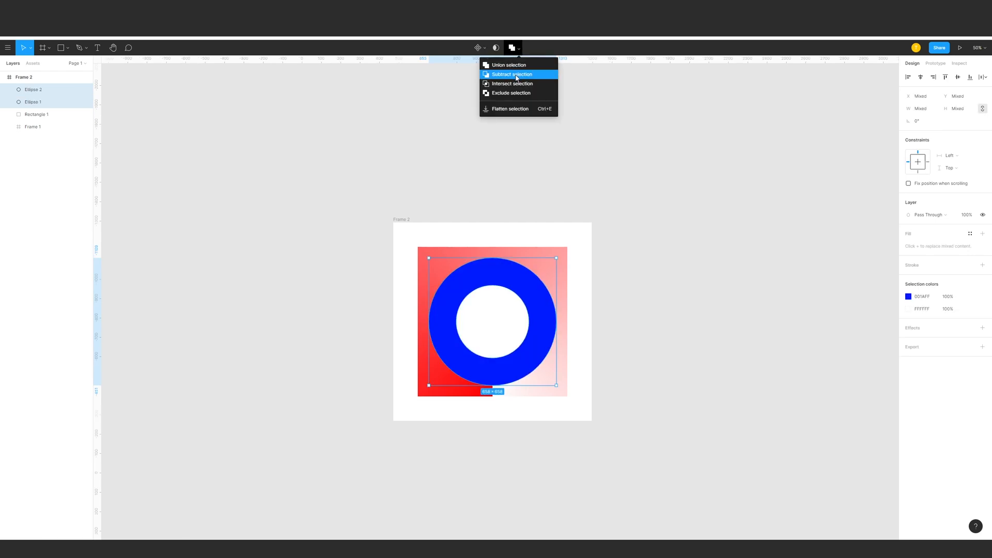
click(512, 74)
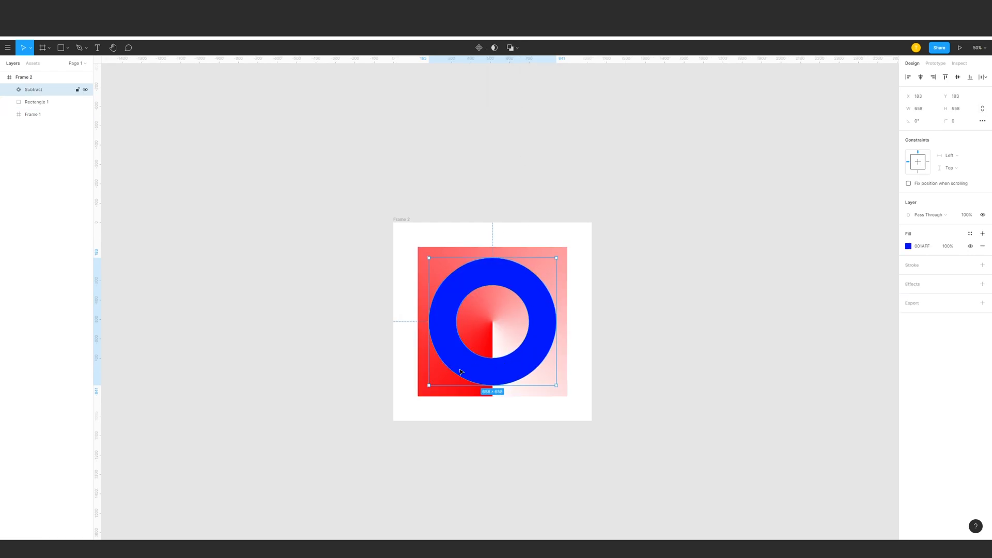
click(634, 280)
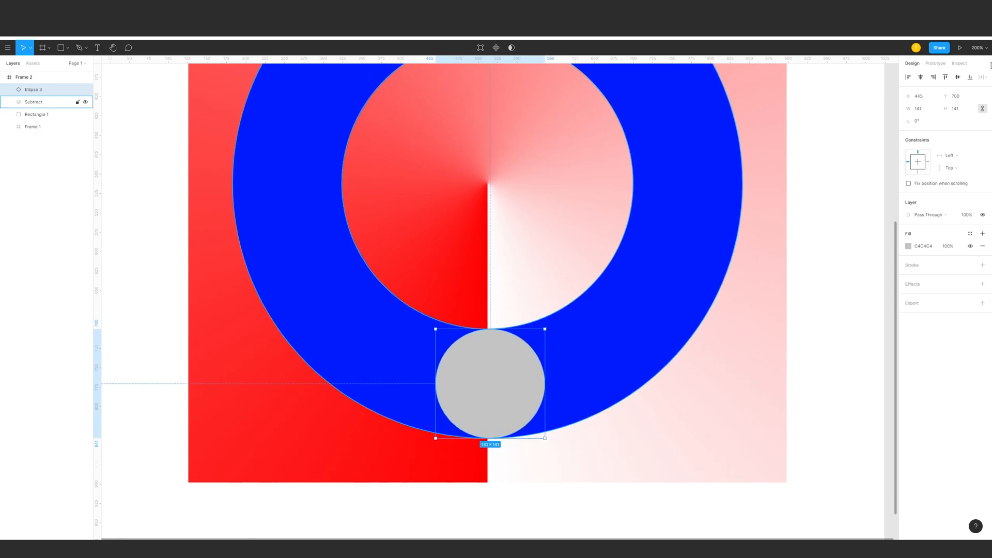
Fill the small circle at the ring's bottom with the red document colour.
click(819, 303)
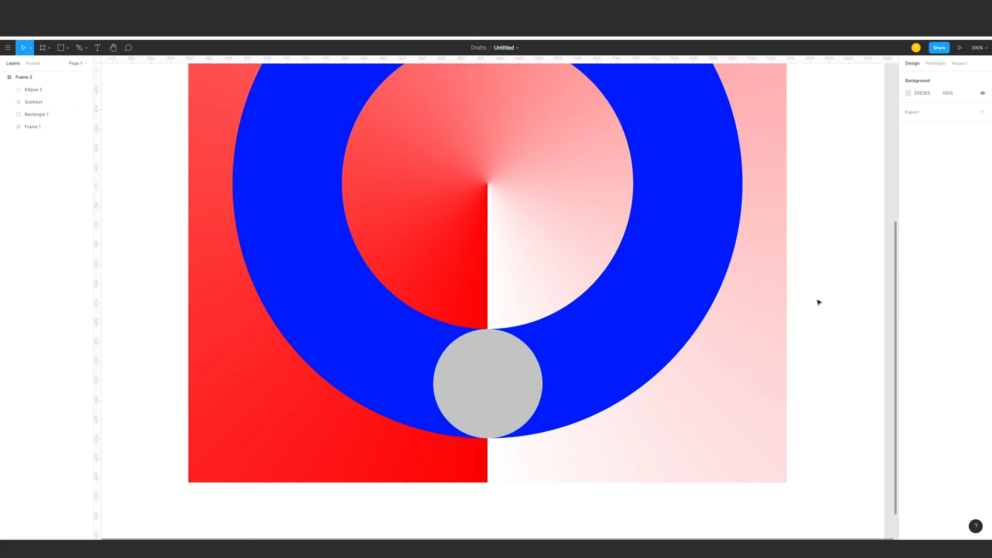
click(37, 113)
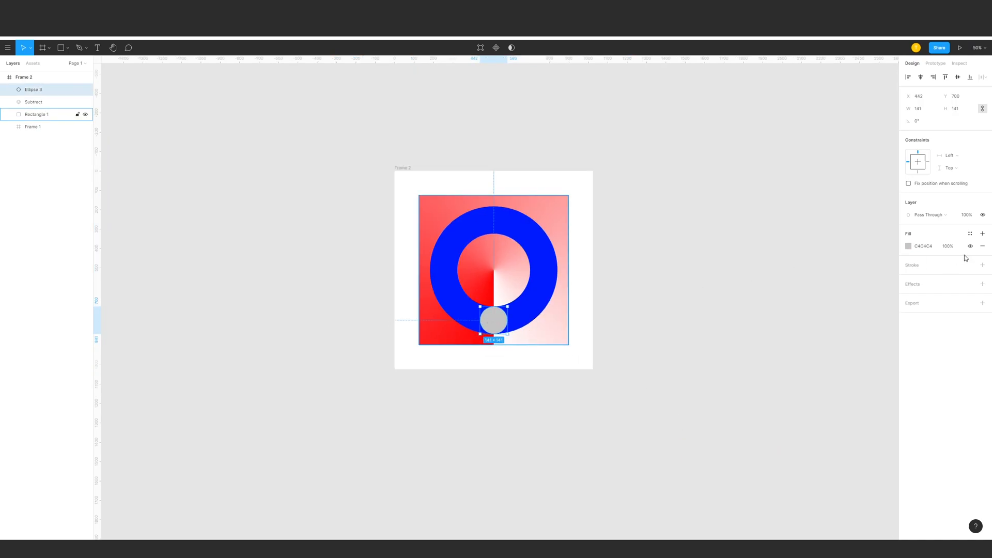
click(909, 246)
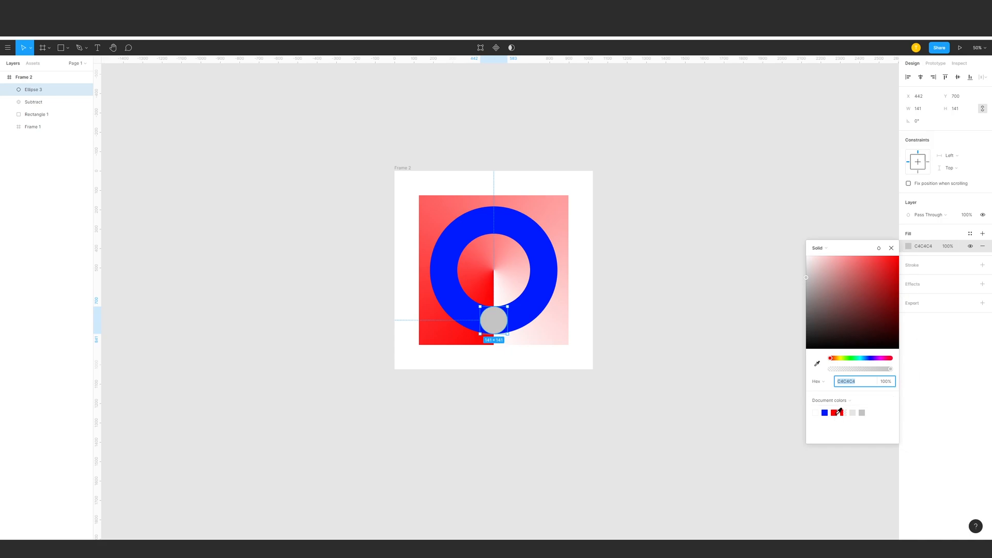
click(746, 337)
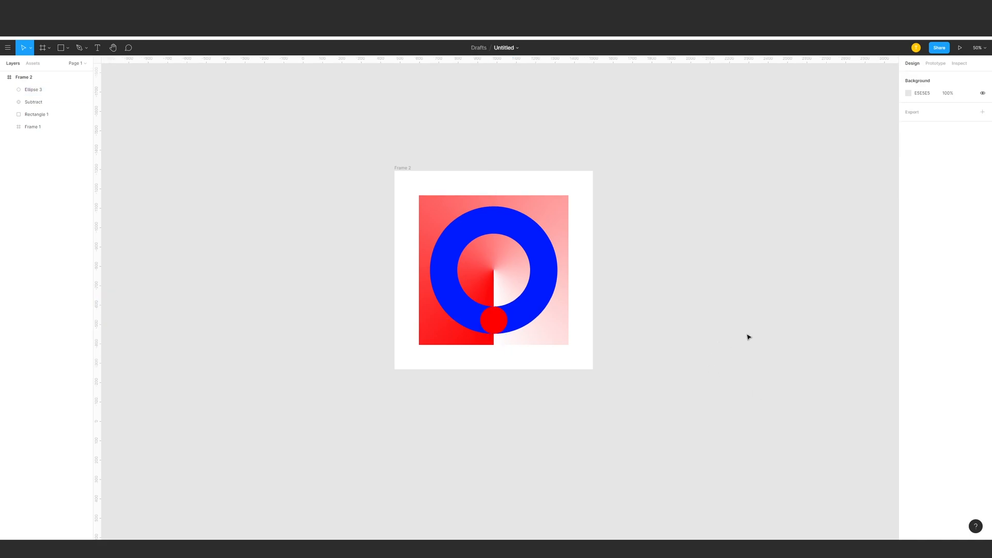
click(494, 329)
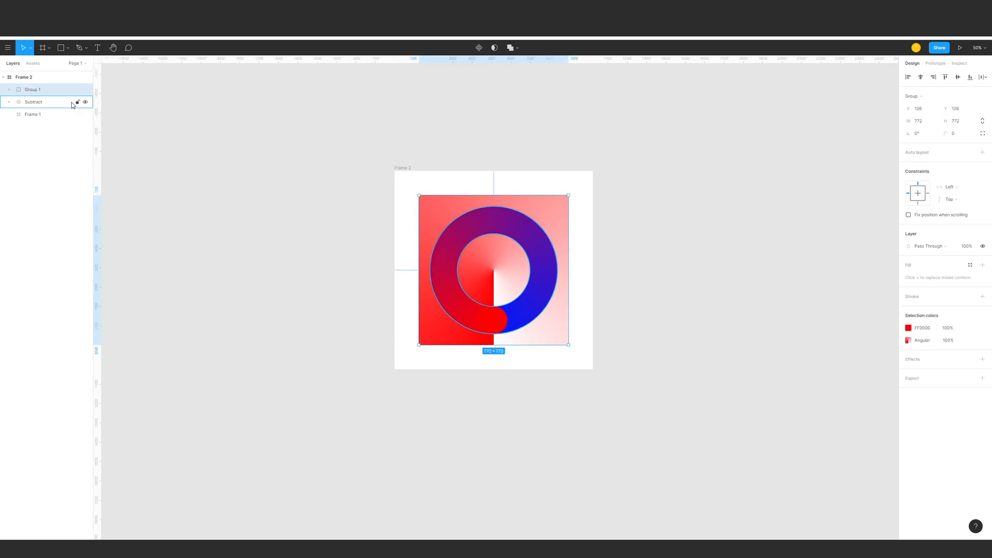
Rename the new group Loader and select the ring layer.
double_click(32, 89)
text(Loader)
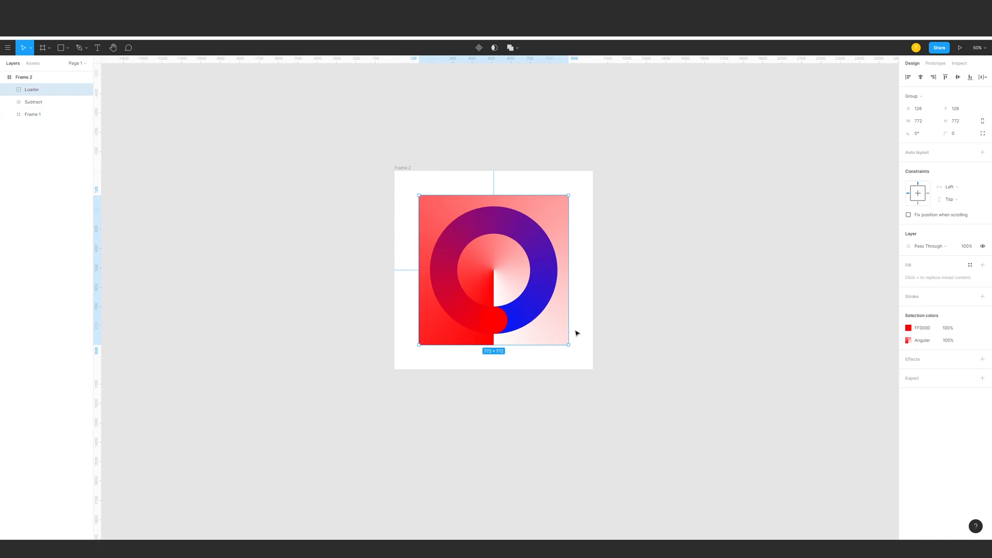
click(33, 102)
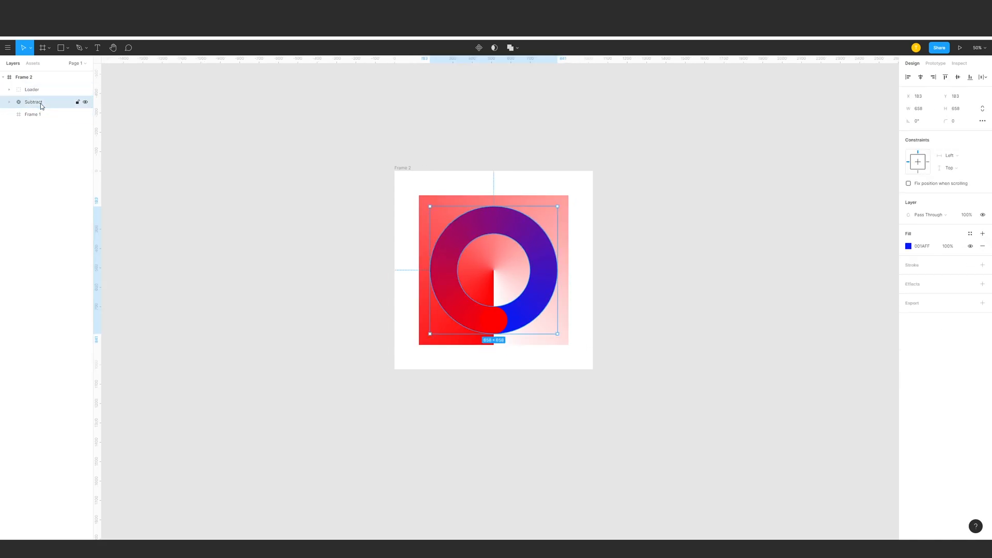
right_click(32, 115)
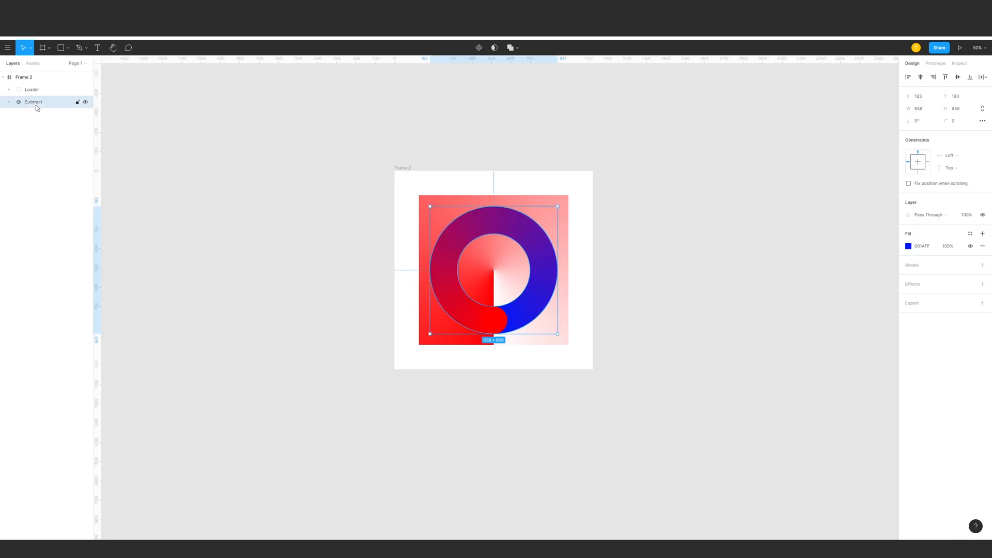
Rename the Subtract ring layer to Mask.
double_click(33, 103)
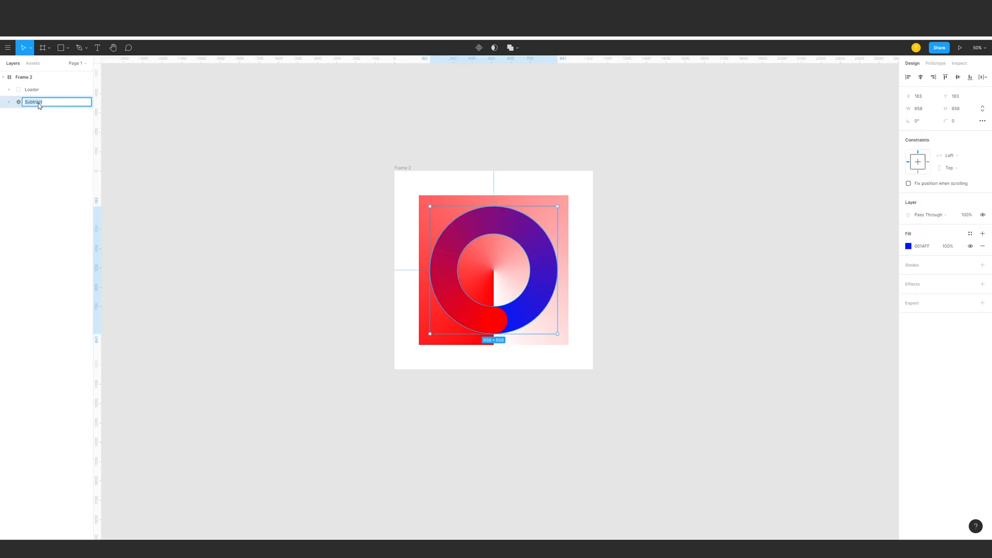
text(Mask)
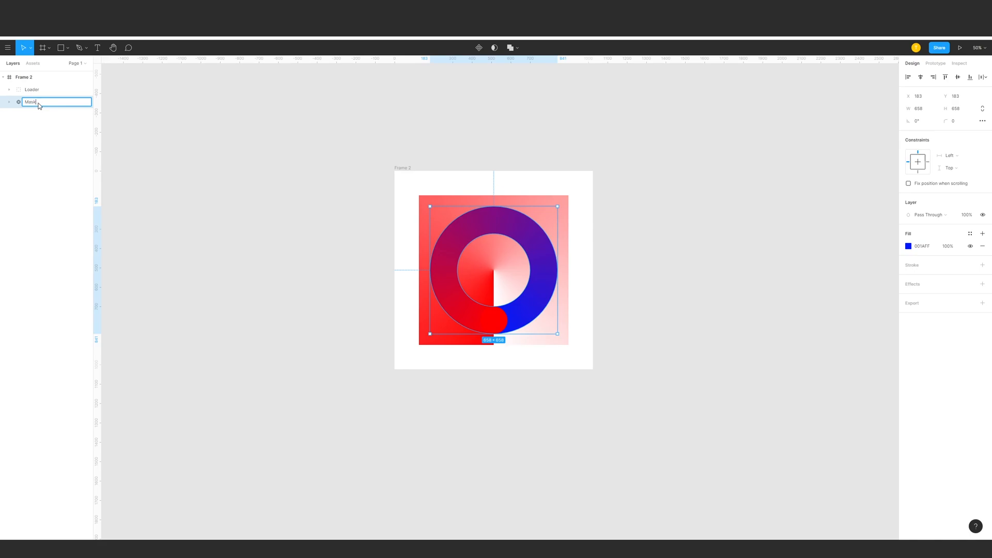
right_click(30, 103)
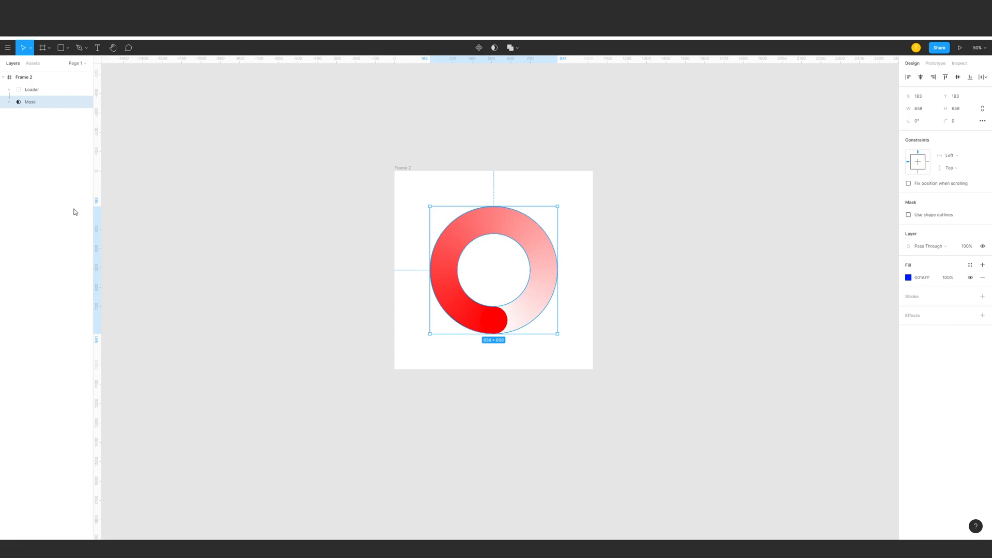
Choose Use as mask on the Mask layer so it clips the loader into a ring.
right_click(30, 102)
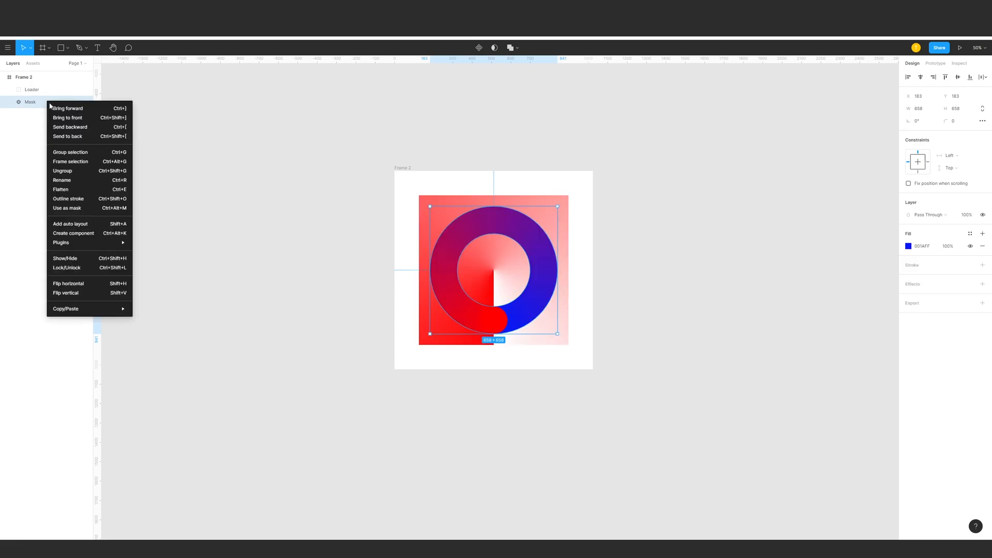
click(66, 208)
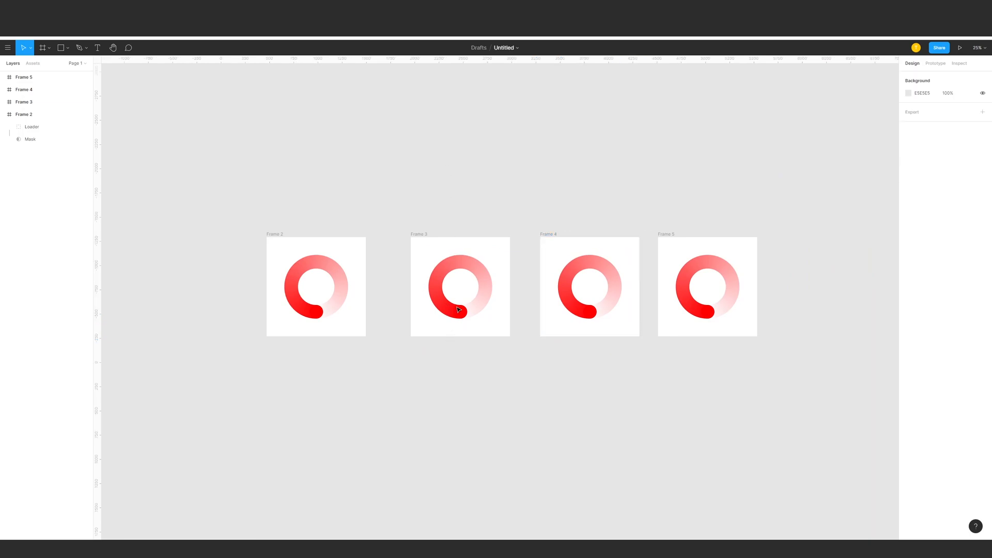
Select the Loader group in Frame 3 to rotate it by 90°.
click(459, 287)
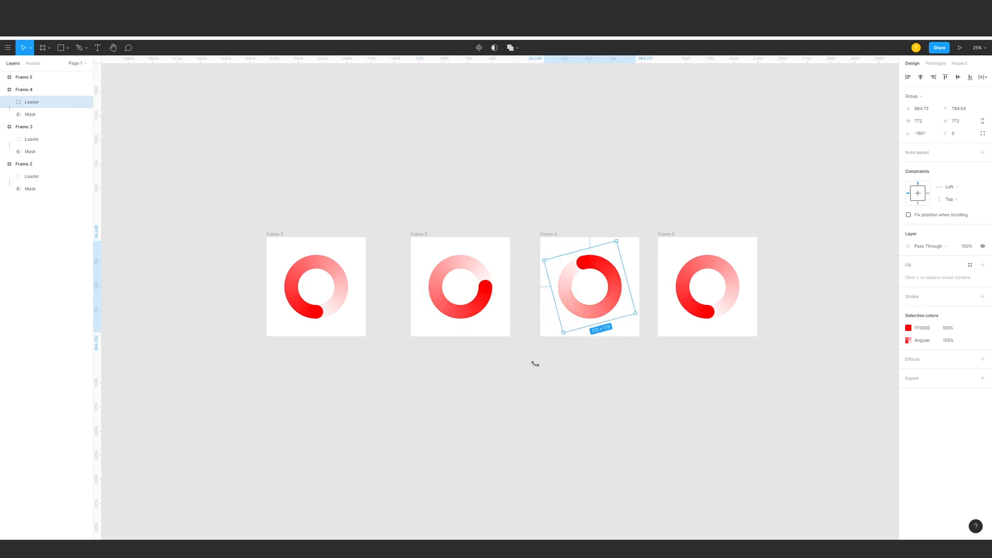
Rotate Frame 5's Loader to -90°, then return to Frame 2.
click(707, 287)
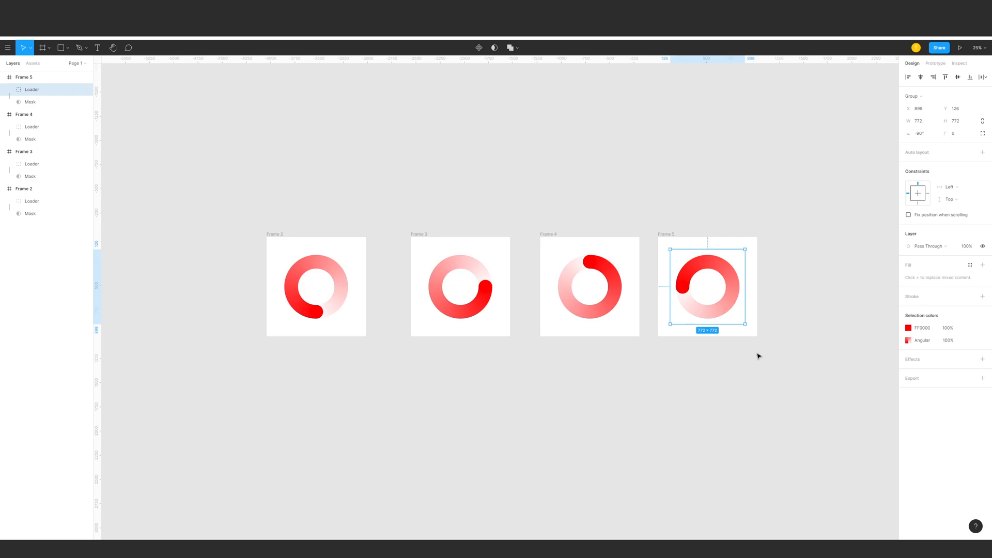
mouse_move(735, 280)
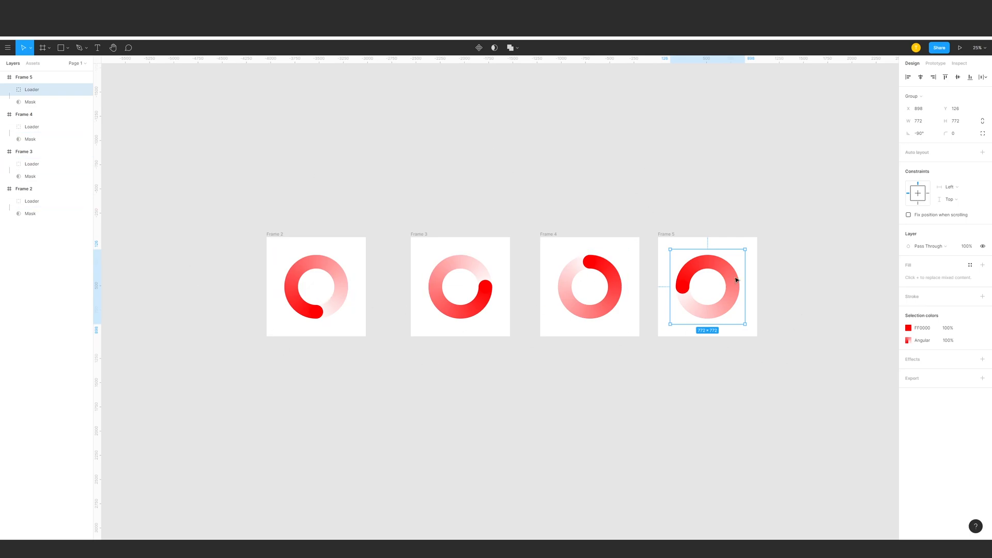
click(315, 286)
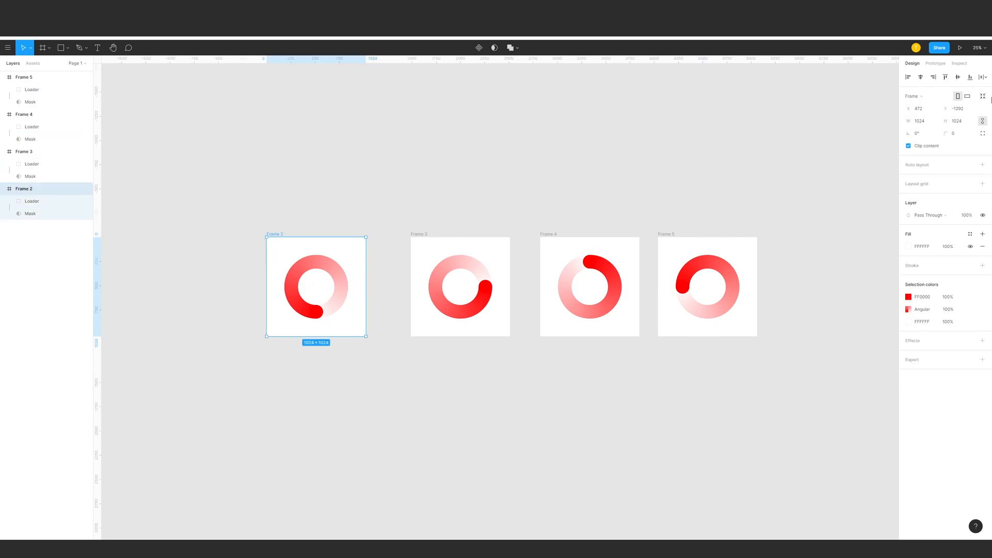
In Prototype mode, give Frame 2 an interaction triggered While hovering.
click(936, 63)
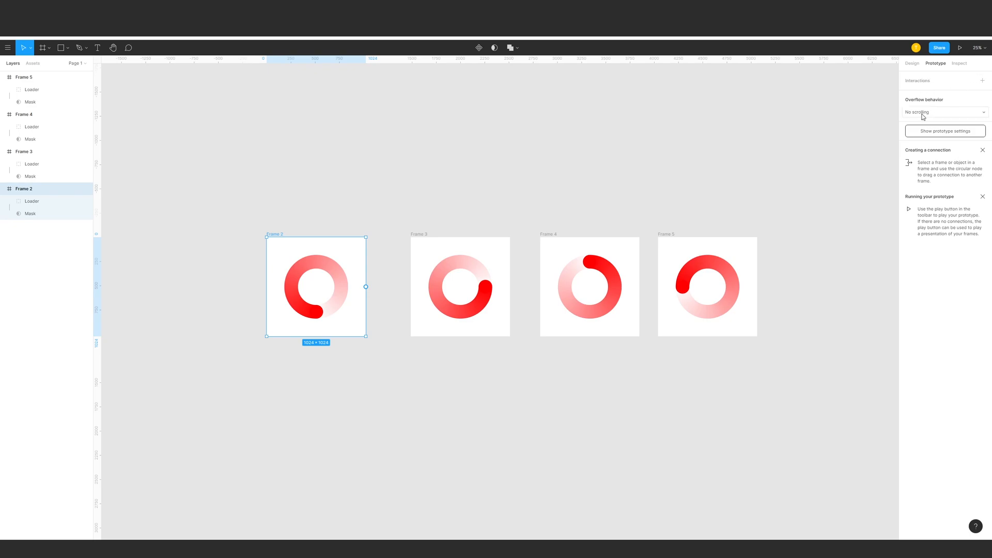
mouse_move(965, 81)
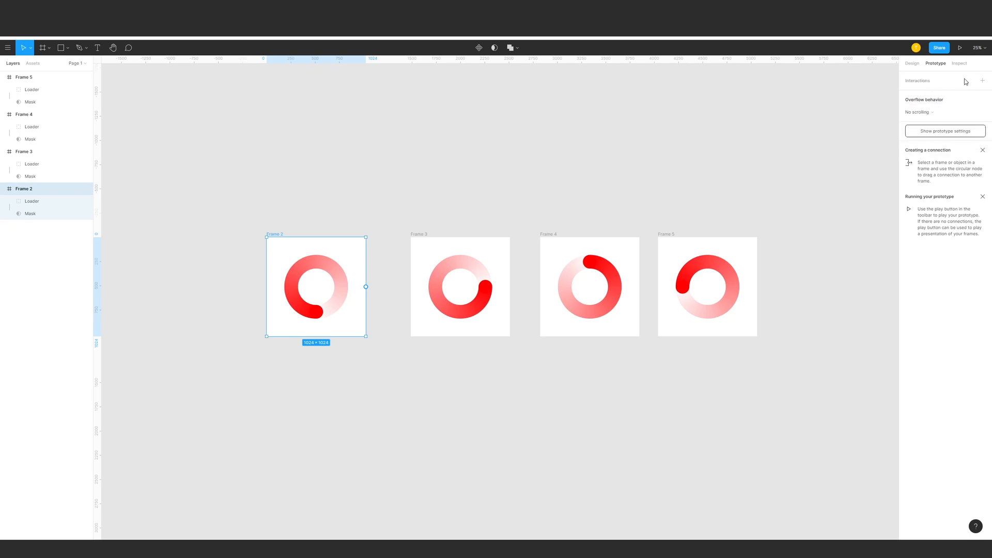
click(983, 81)
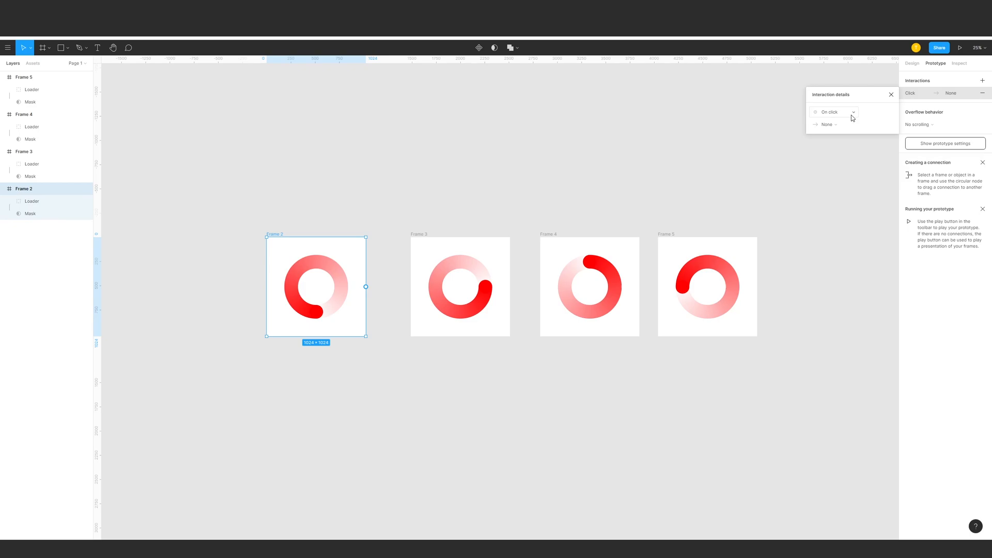
click(830, 111)
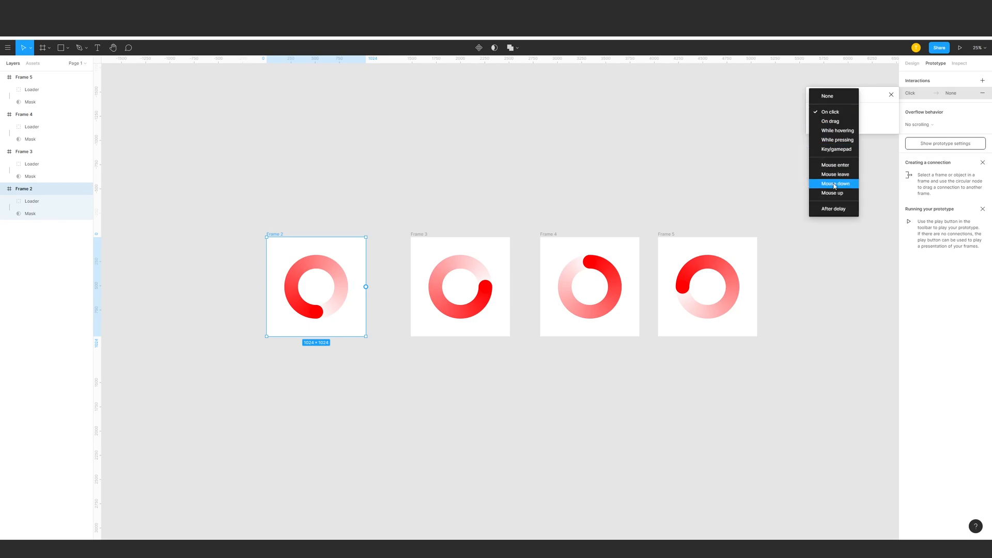
click(837, 130)
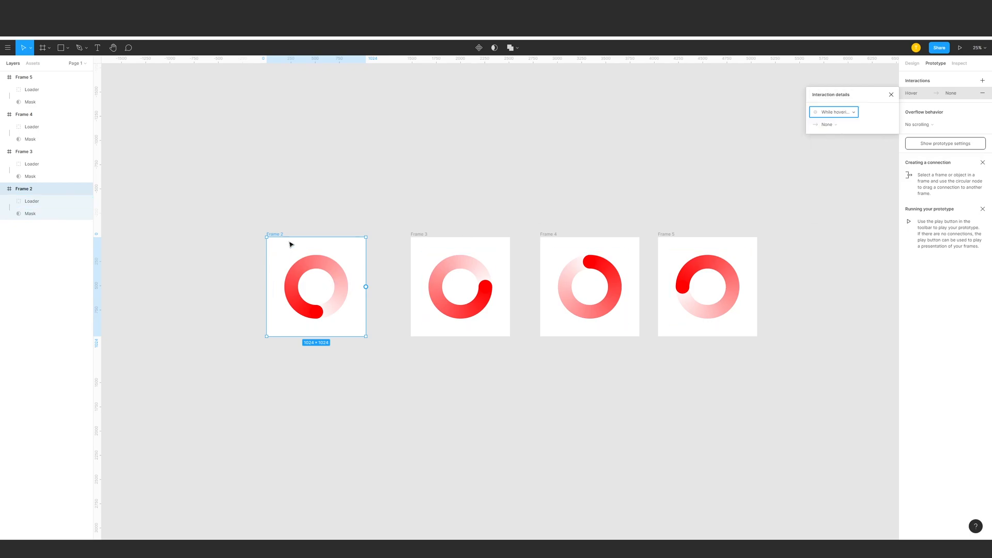
click(891, 94)
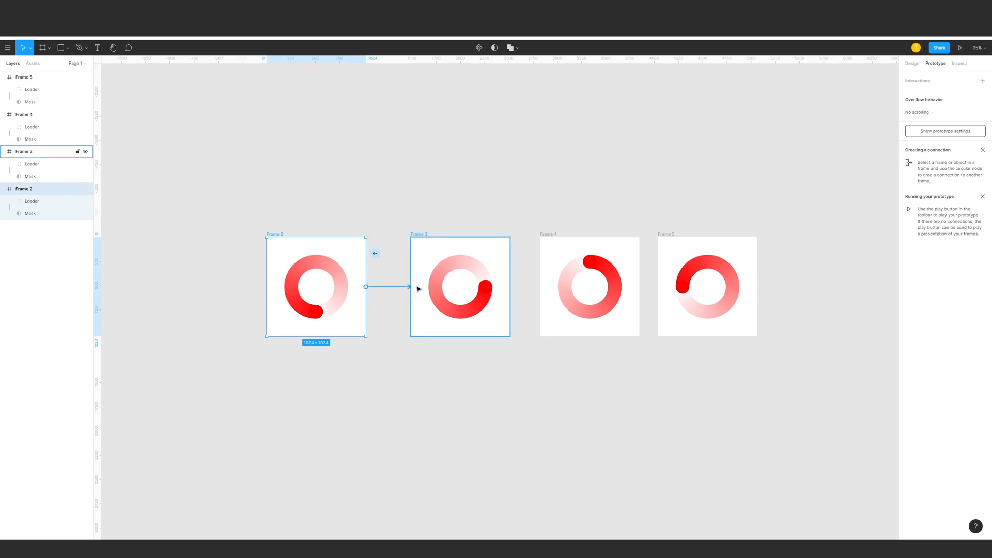
Link Frames 2→3, 3→4, 4→5 and 5→2 with hover-triggered smart-animate connections.
click(365, 286)
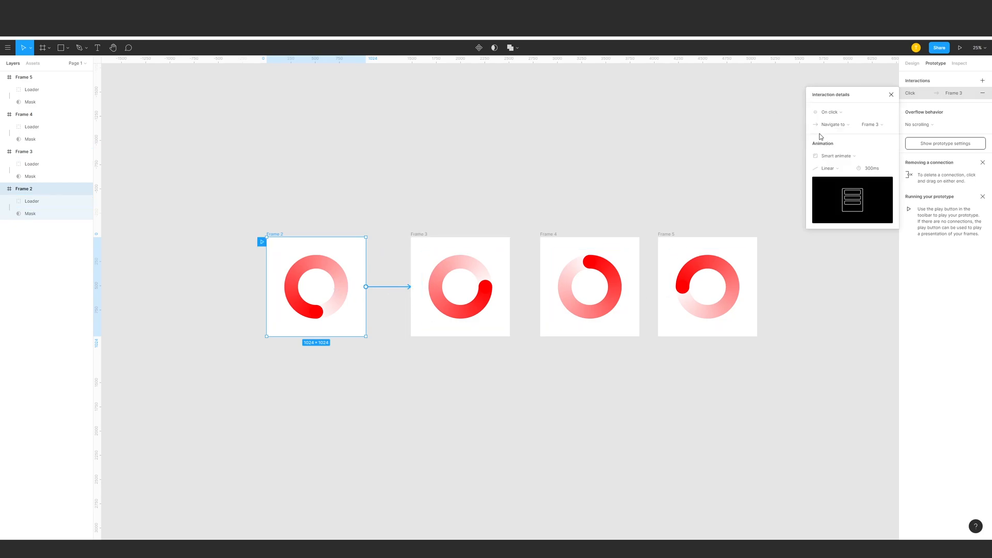
click(831, 111)
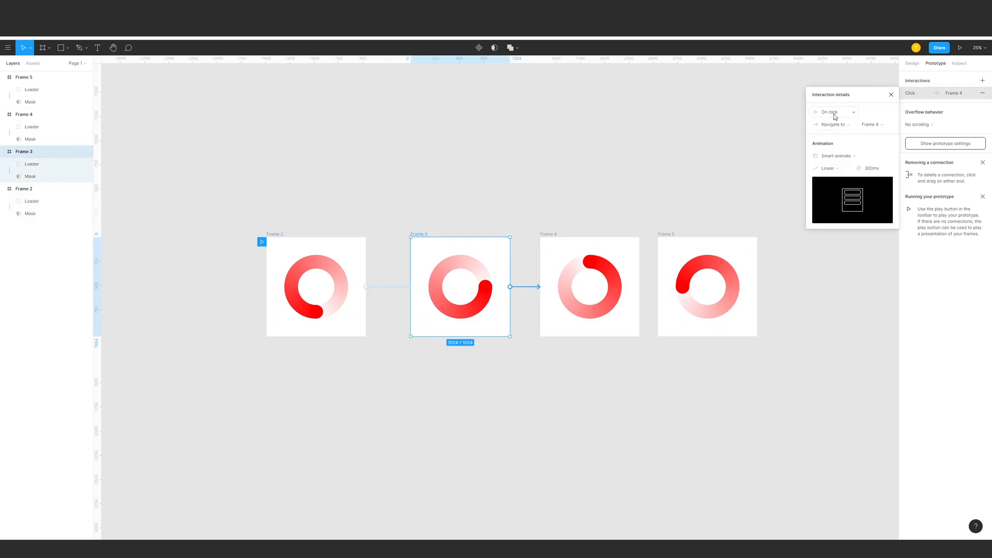
click(834, 111)
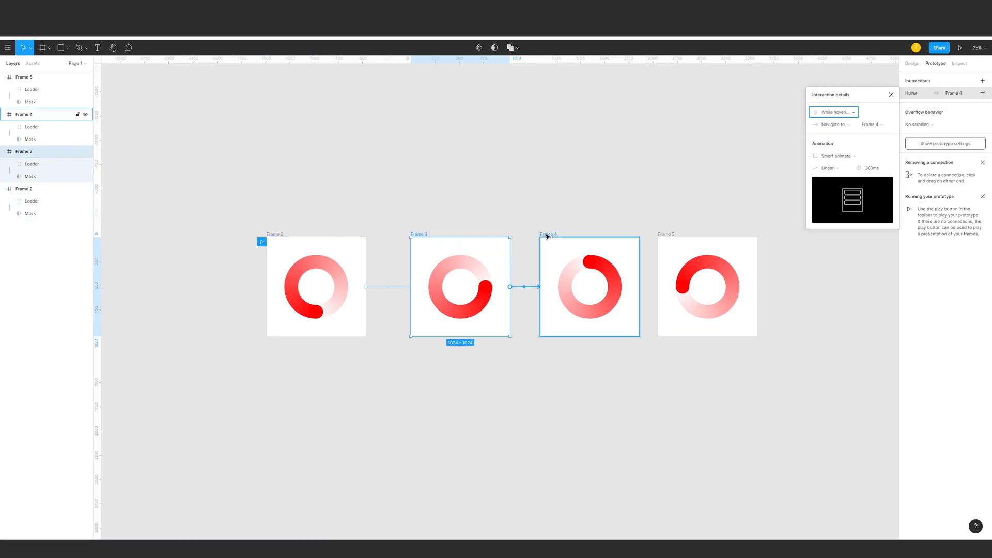
click(588, 286)
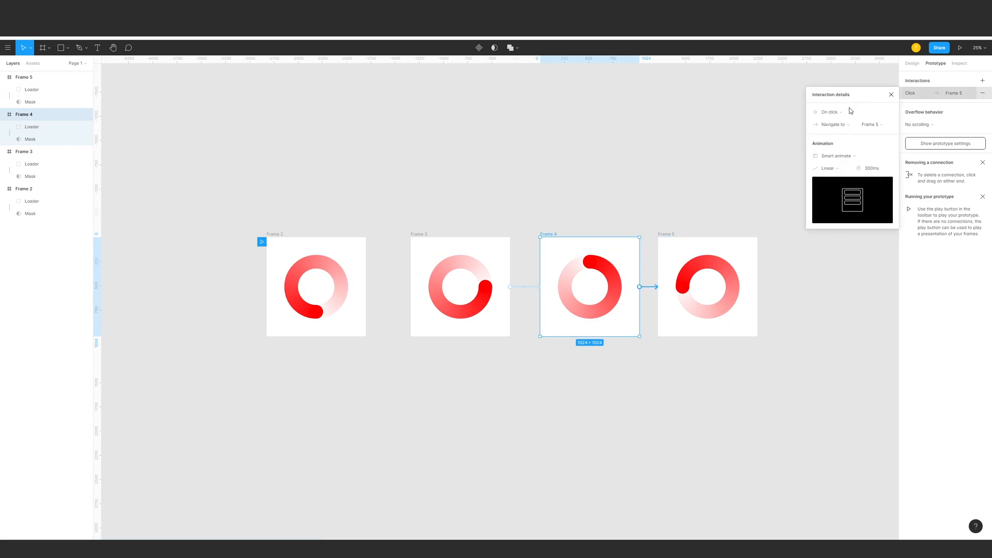
click(832, 112)
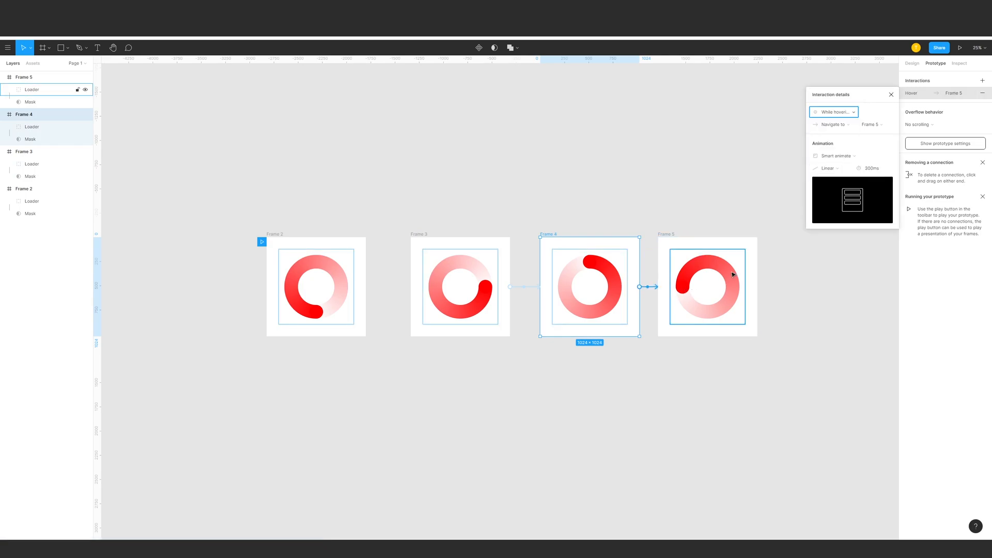
click(707, 286)
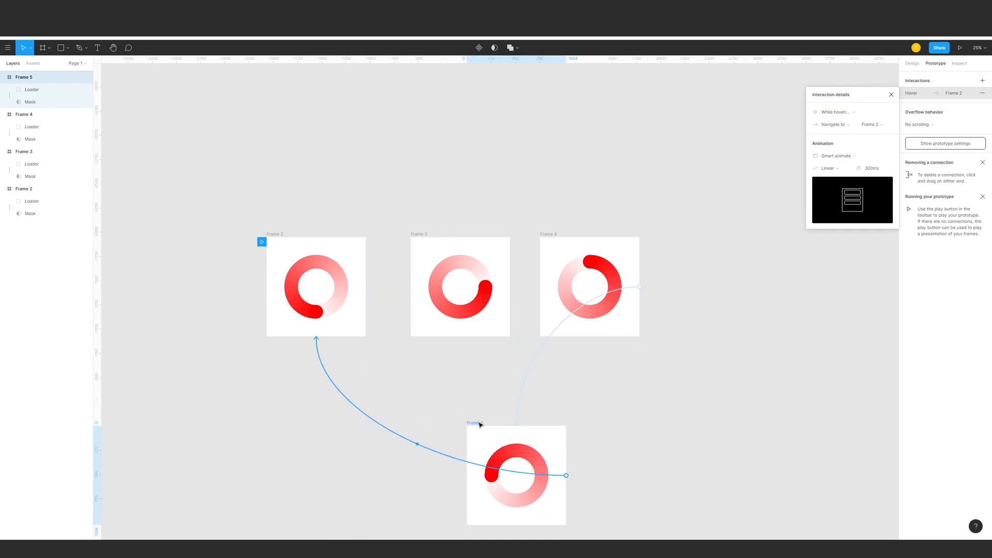
click(460, 286)
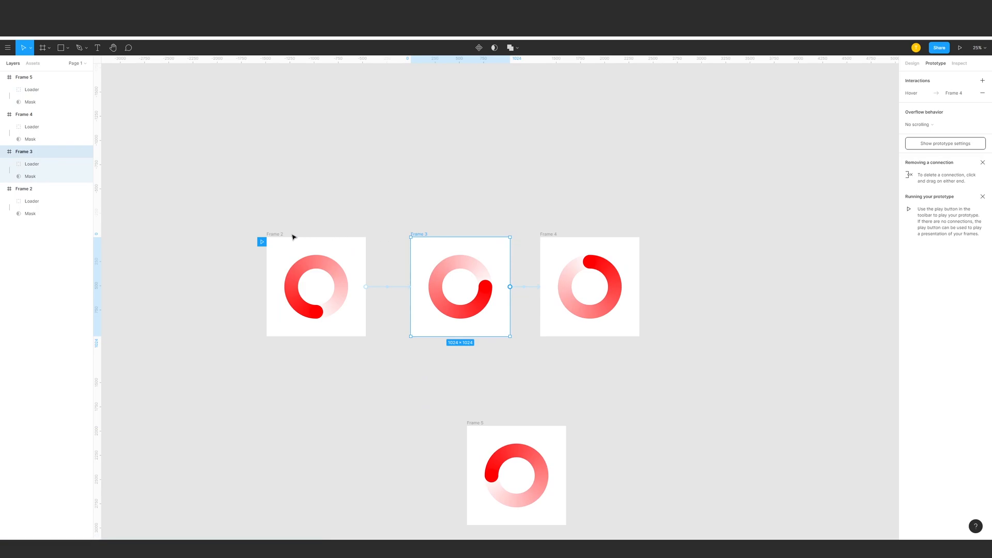
click(588, 286)
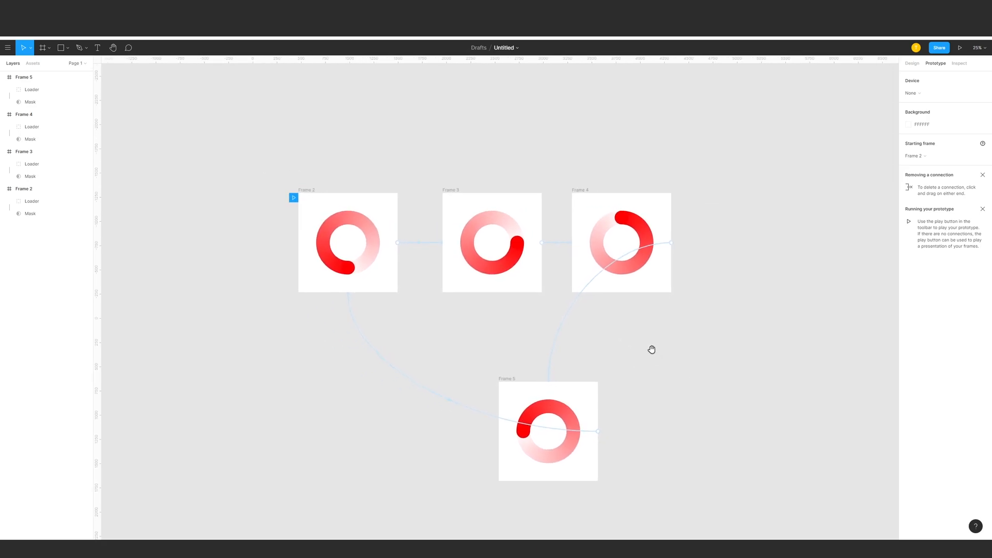
click(347, 242)
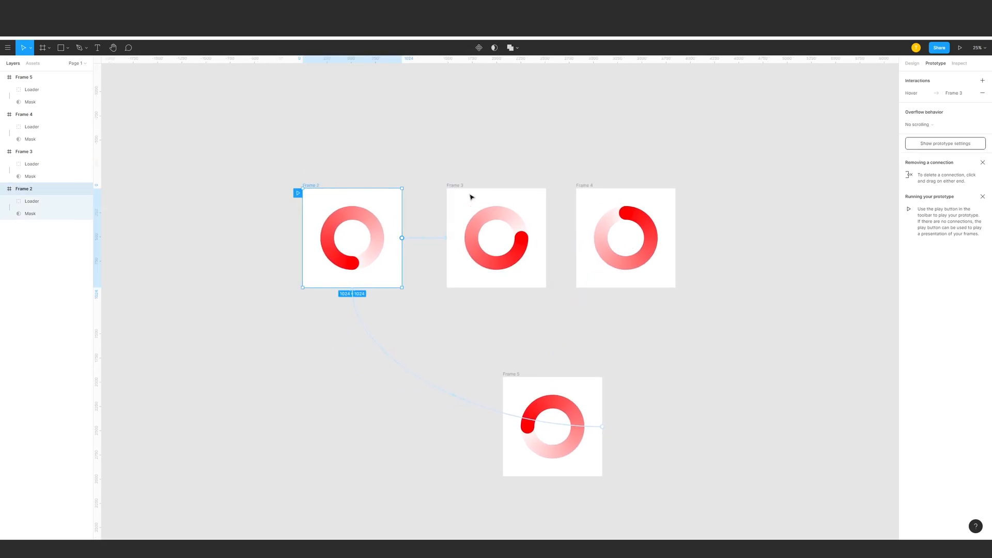
click(626, 237)
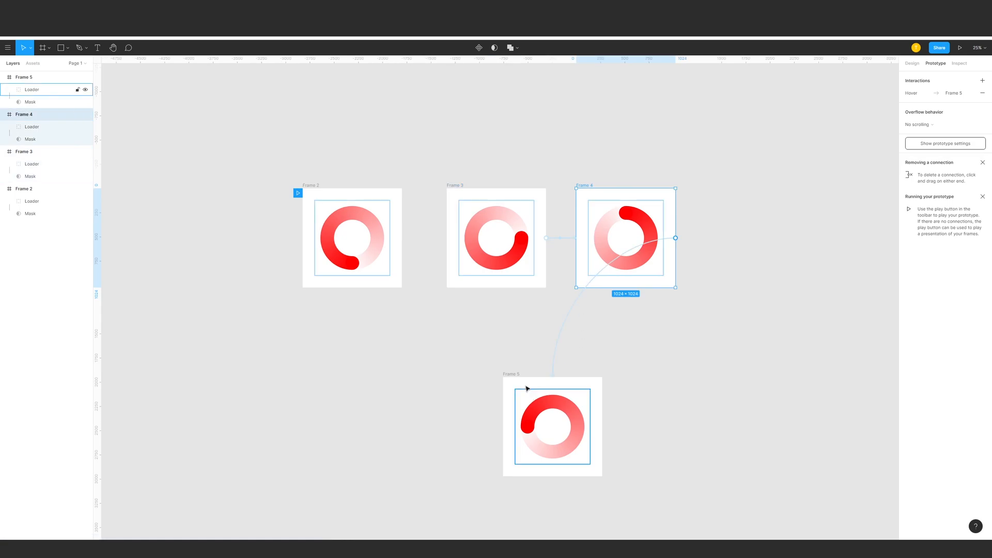
click(551, 425)
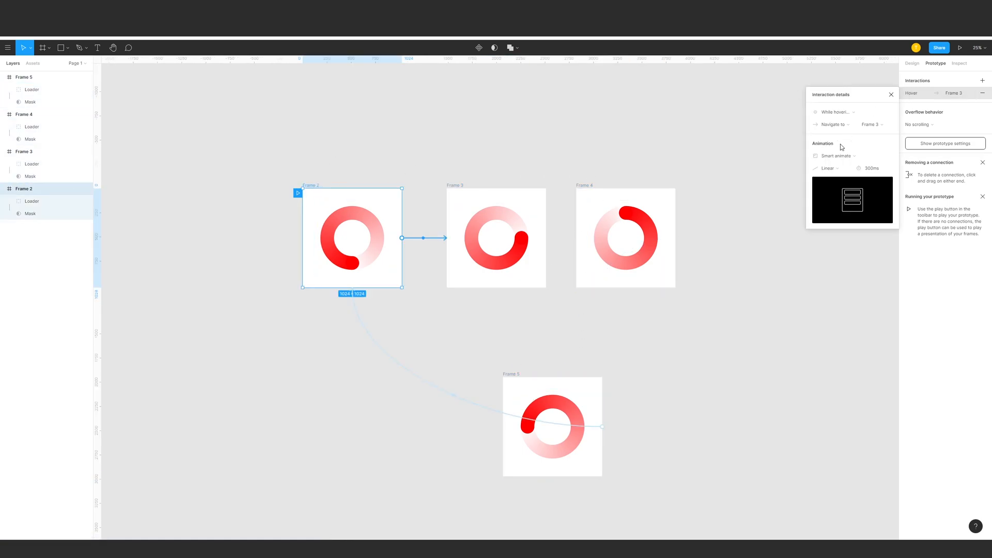
click(829, 168)
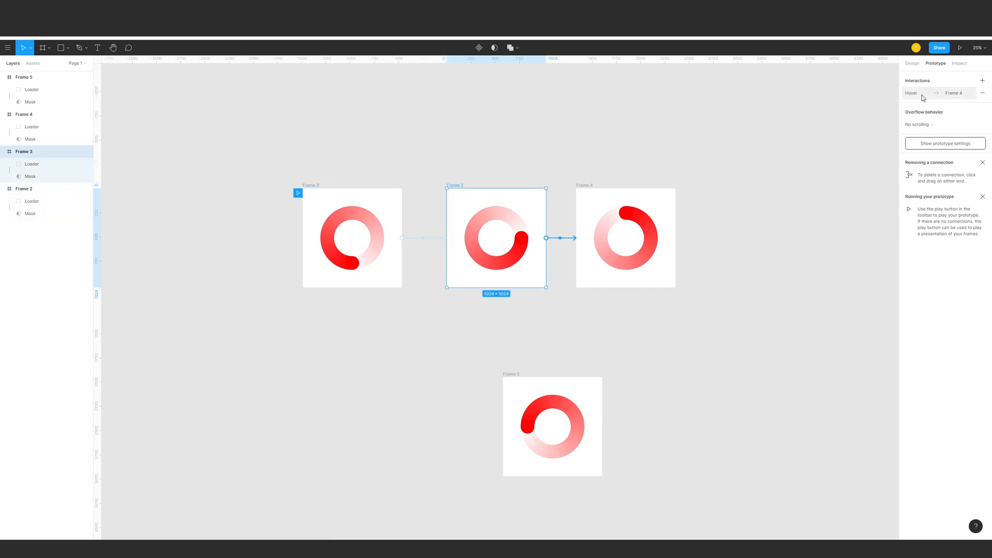
click(624, 238)
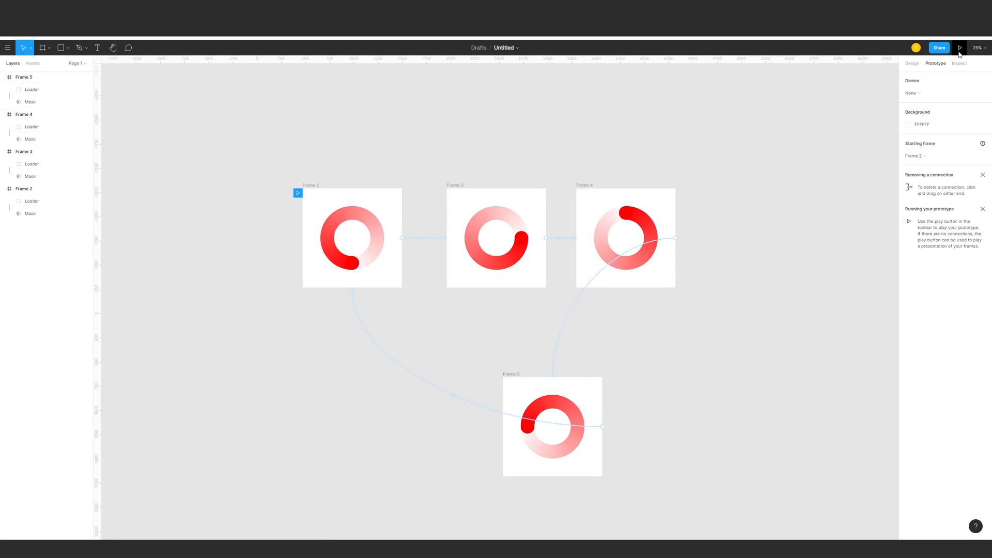
click(960, 48)
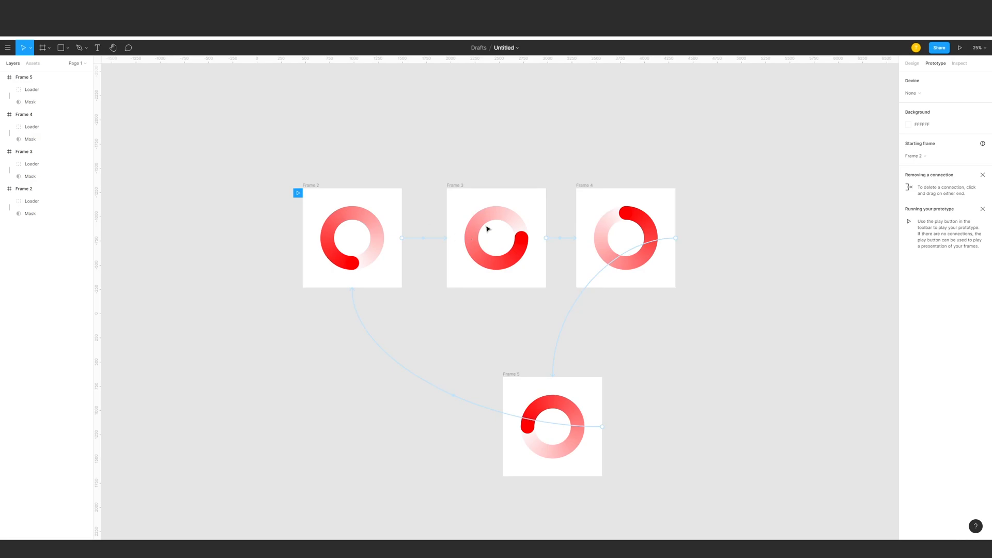
double_click(503, 48)
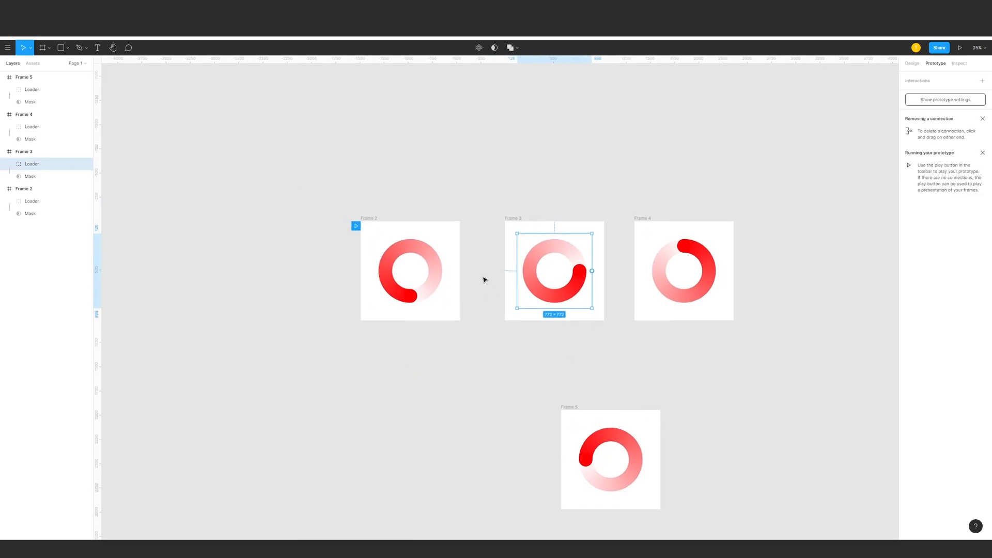
mouse_move(606, 314)
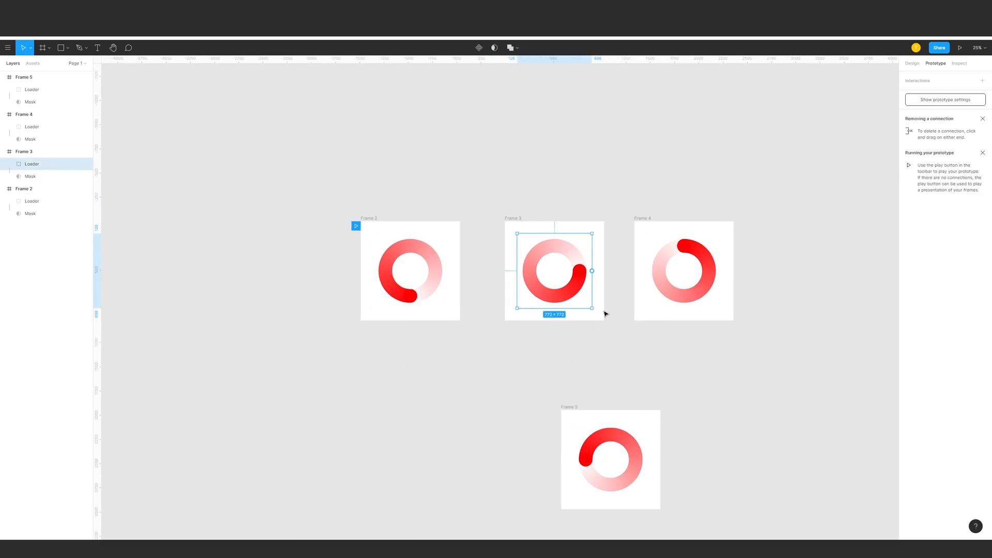
Bring up the draft file's name options in the top bar to start renaming it.
click(19, 165)
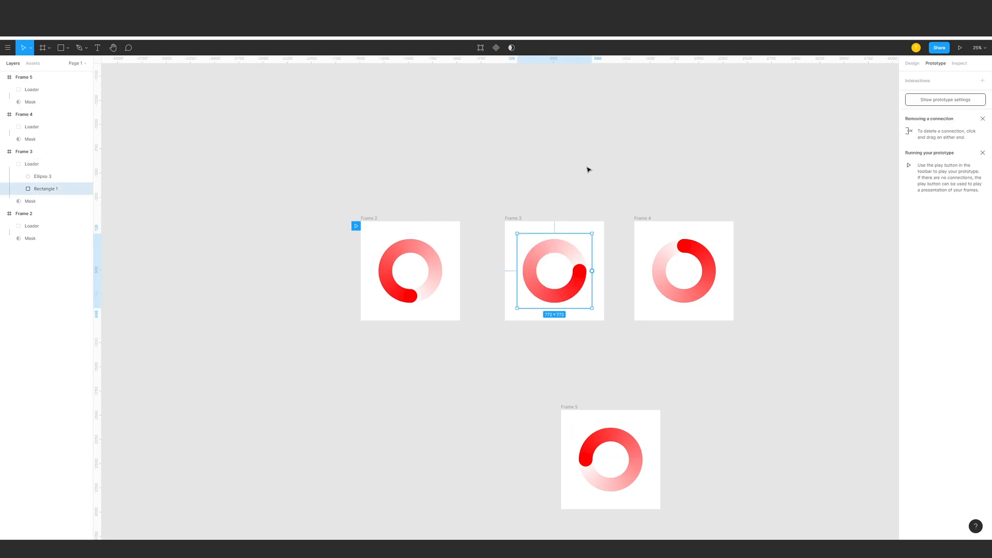
click(504, 48)
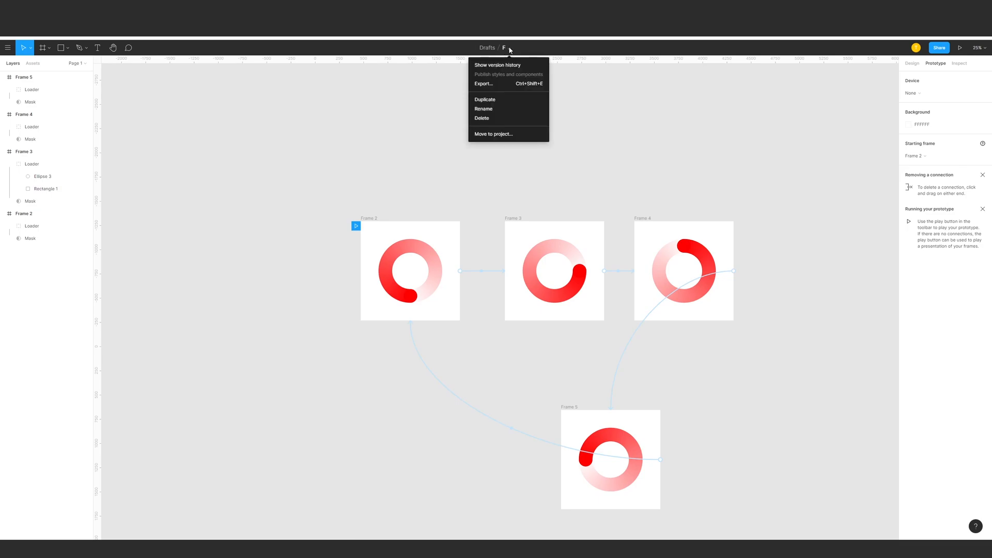
mouse_move(500, 109)
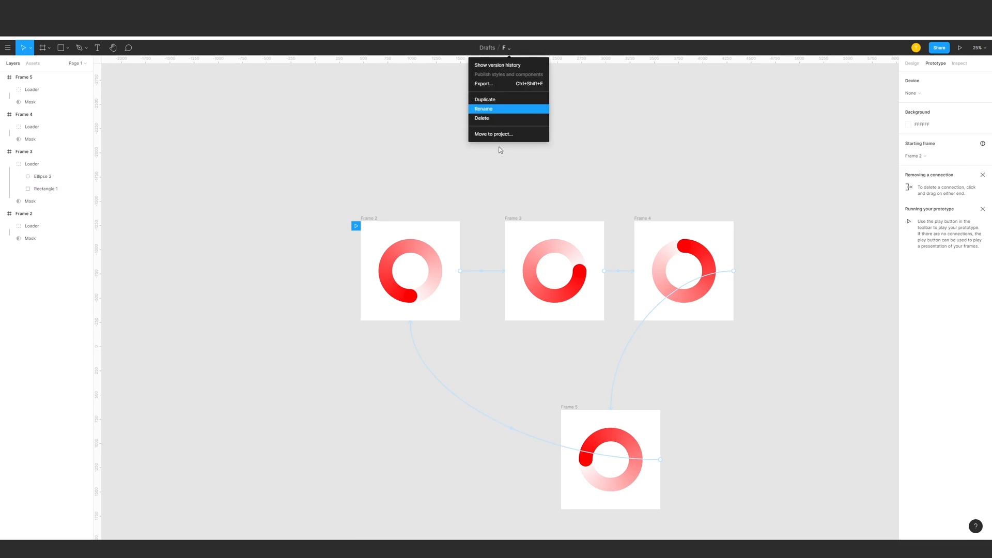